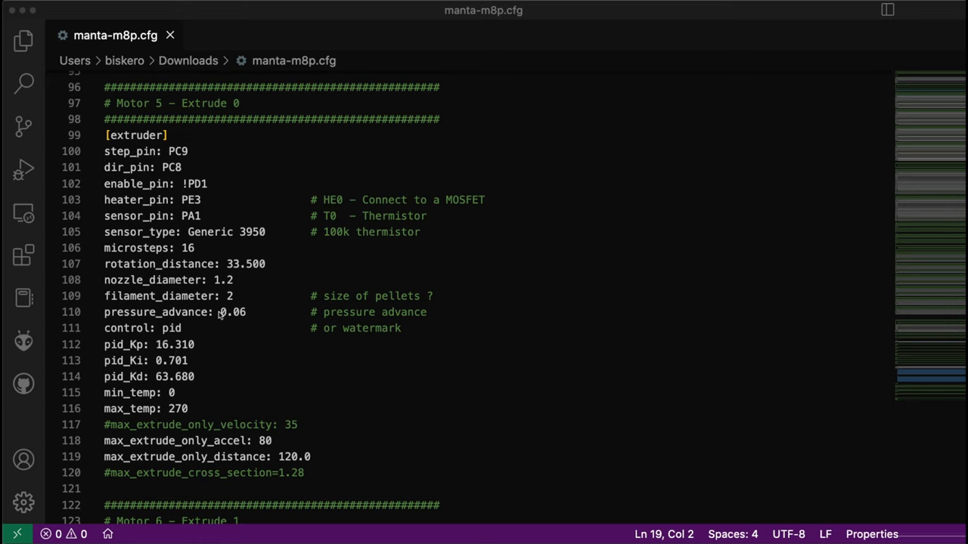
pyautogui.moveTo(233, 118)
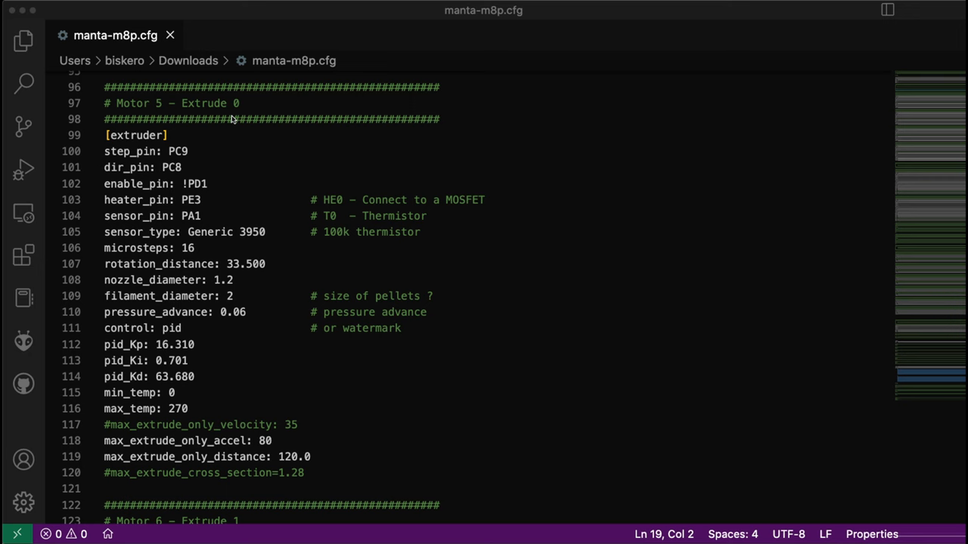
# Step: Search the Manta M8P pinout for 5160 and zoom to 300% around the M1–M6 motor driver pin table
pyautogui.scroll(-3)
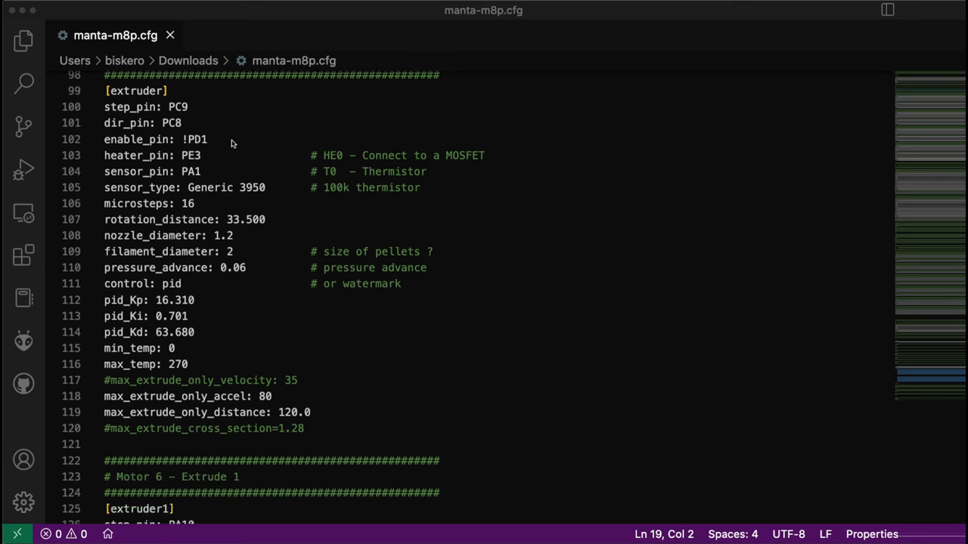
pyautogui.scroll(-3)
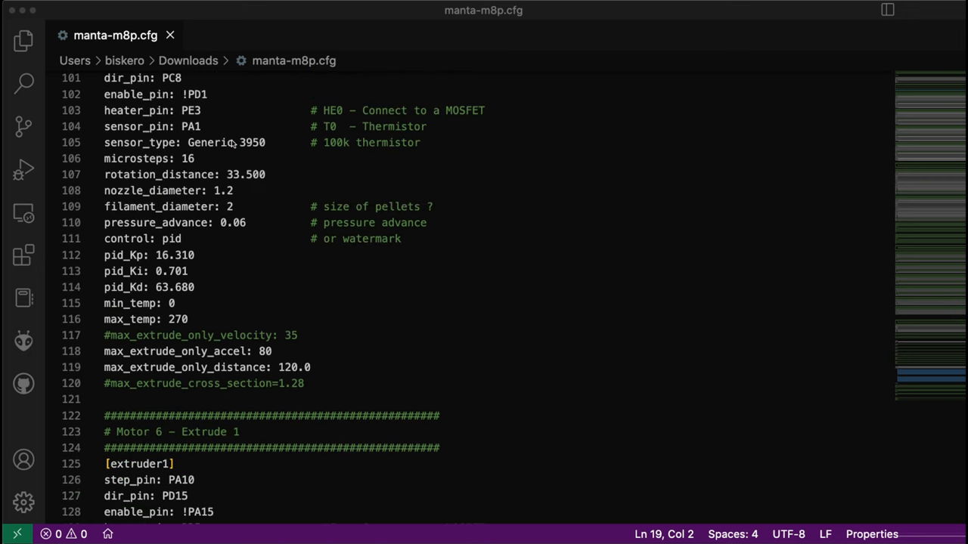
pyautogui.scroll(3)
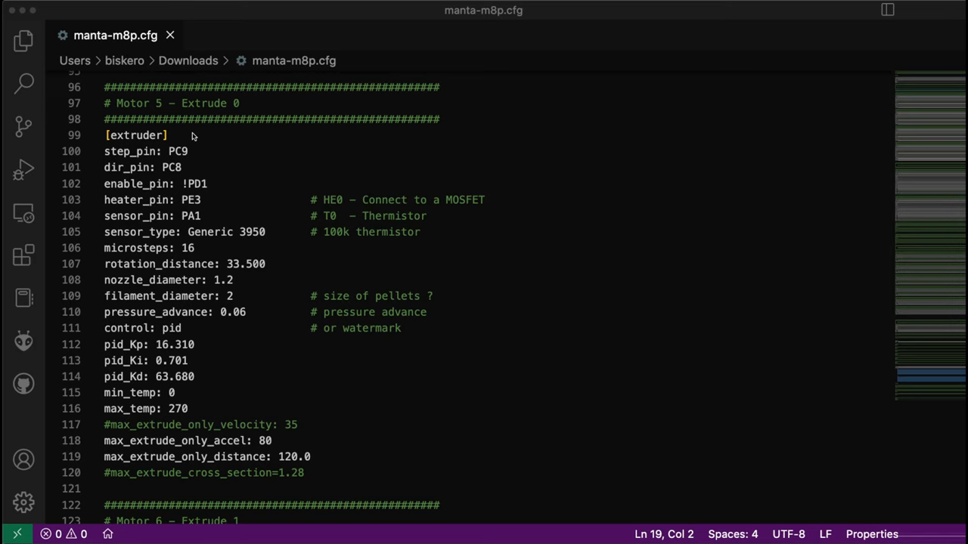
pyautogui.moveTo(194, 139)
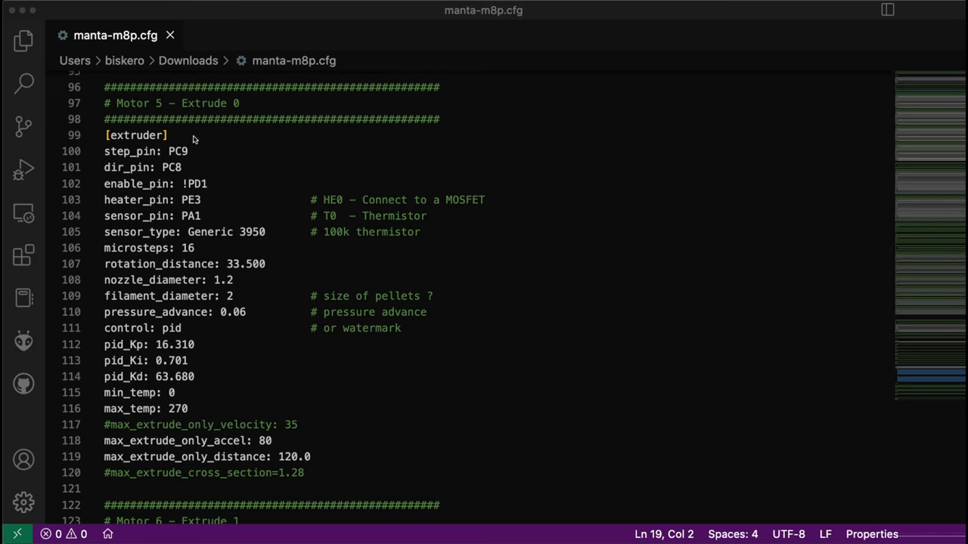
pyautogui.moveTo(106, 154)
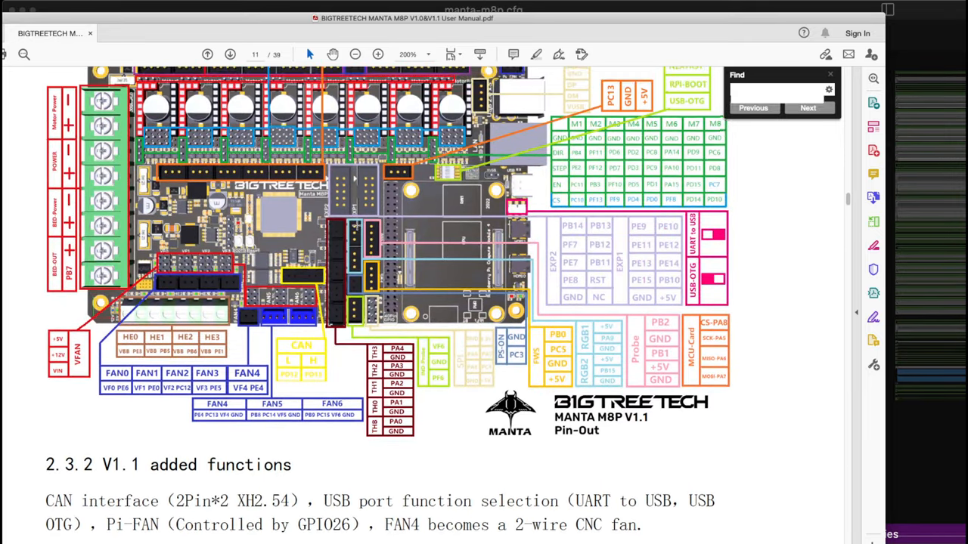
pyautogui.write('5160')
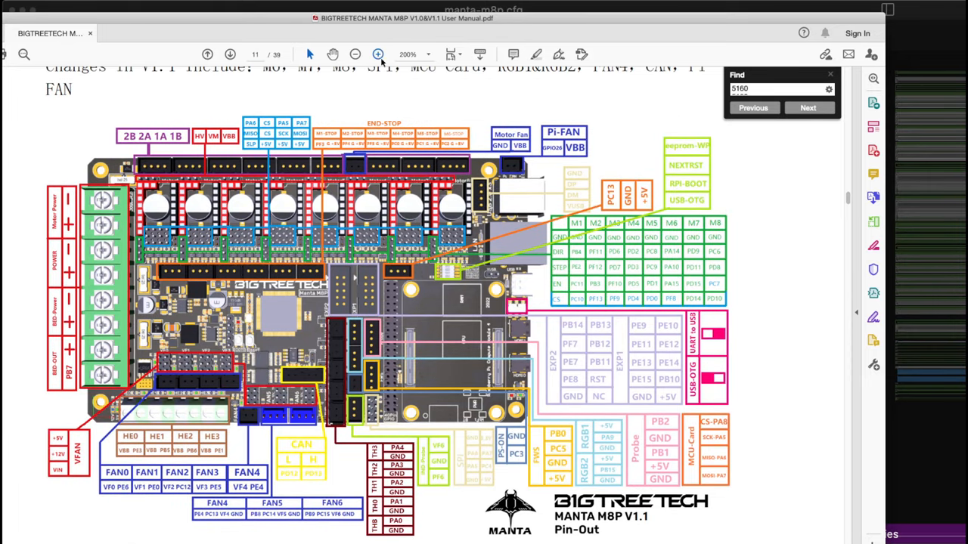
pyautogui.click(378, 54)
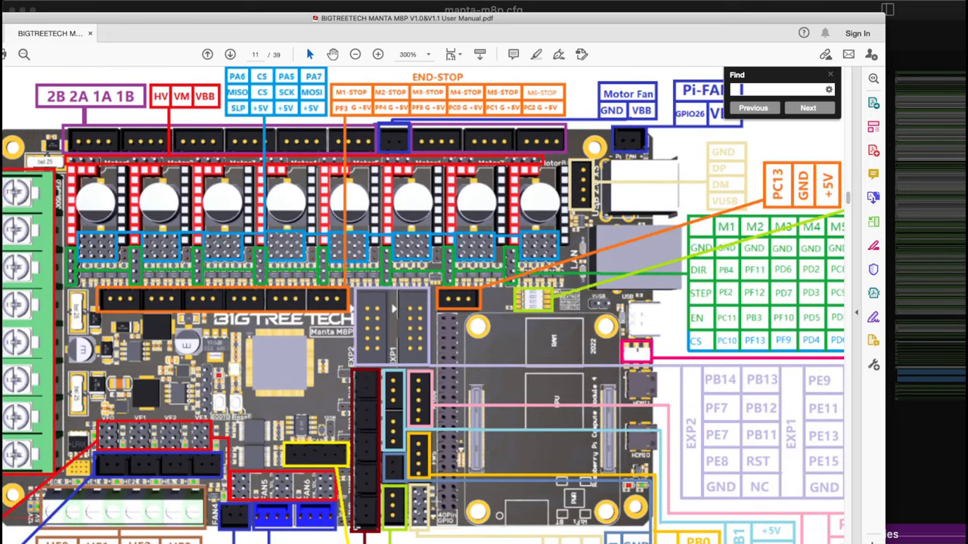
pyautogui.write('5160')
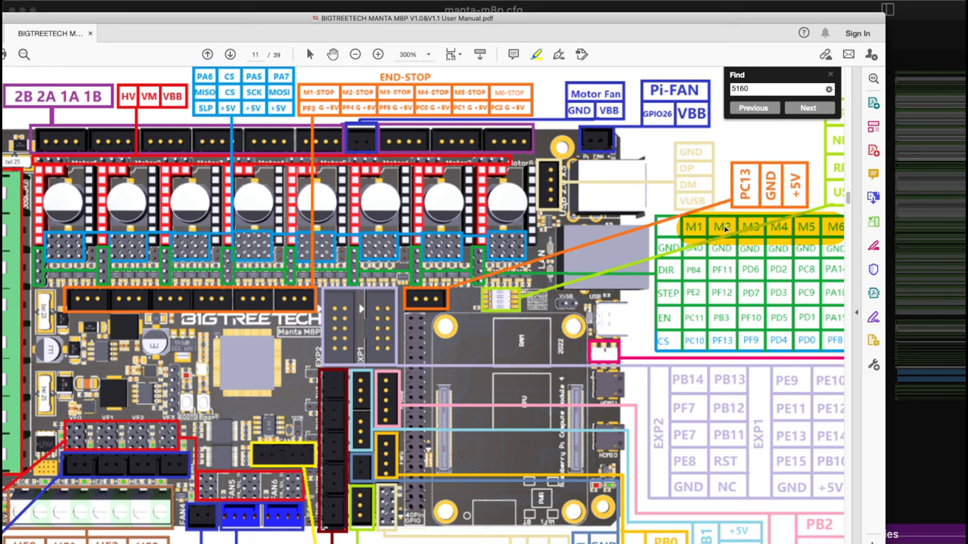
pyautogui.moveTo(779, 228)
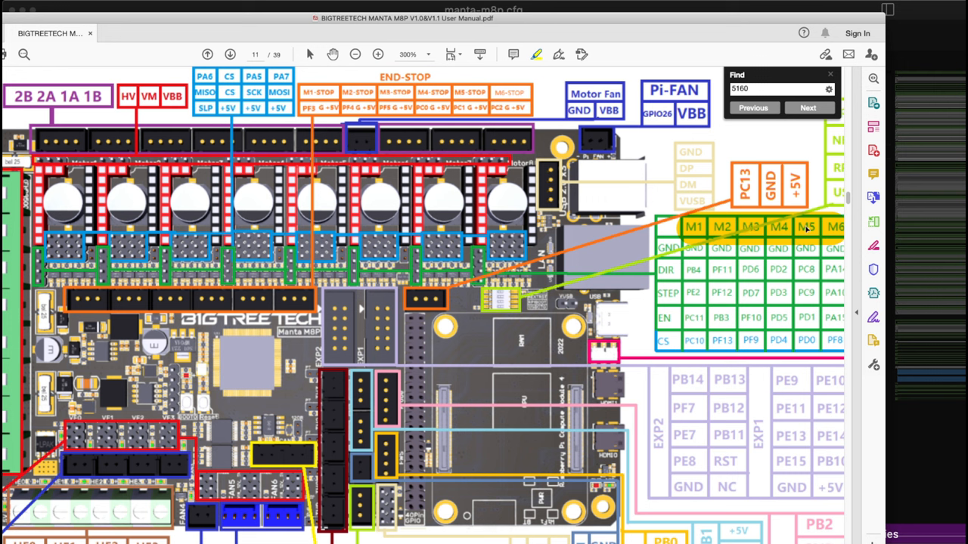
pyautogui.moveTo(839, 233)
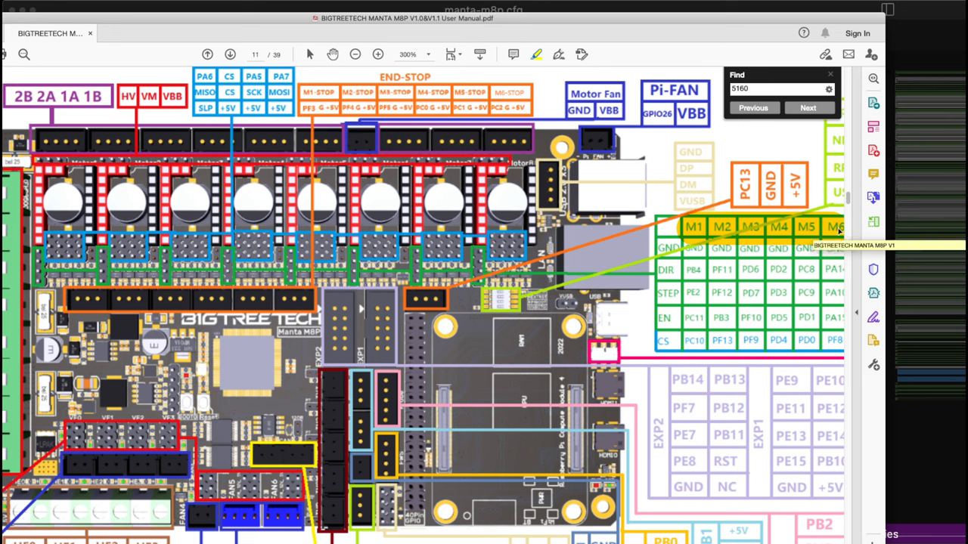
pyautogui.moveTo(802, 234)
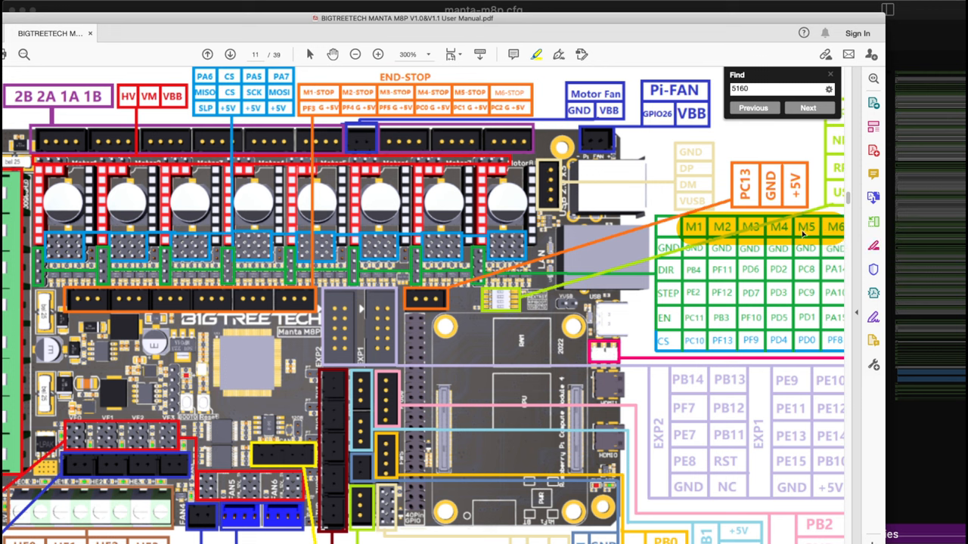
pyautogui.moveTo(838, 230)
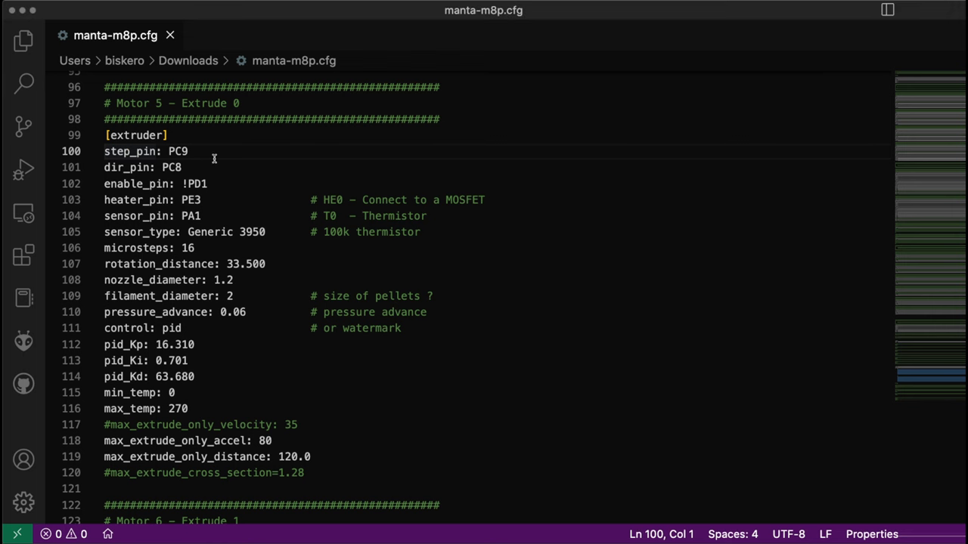
# Step: Select the [extruder] step_pin: PC9 line on line 100 of manta-m8p.cfg
pyautogui.tripleClick(145, 151)
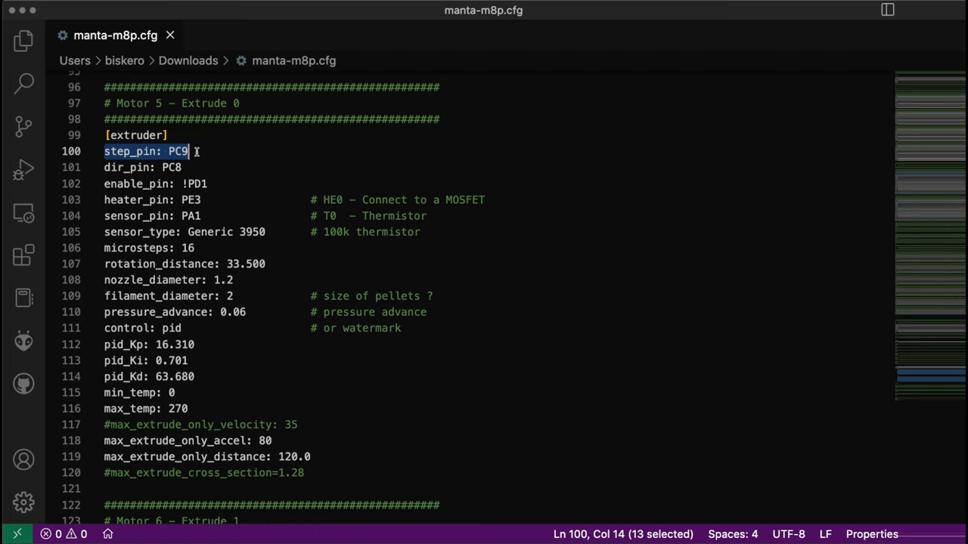
pyautogui.moveTo(182, 168)
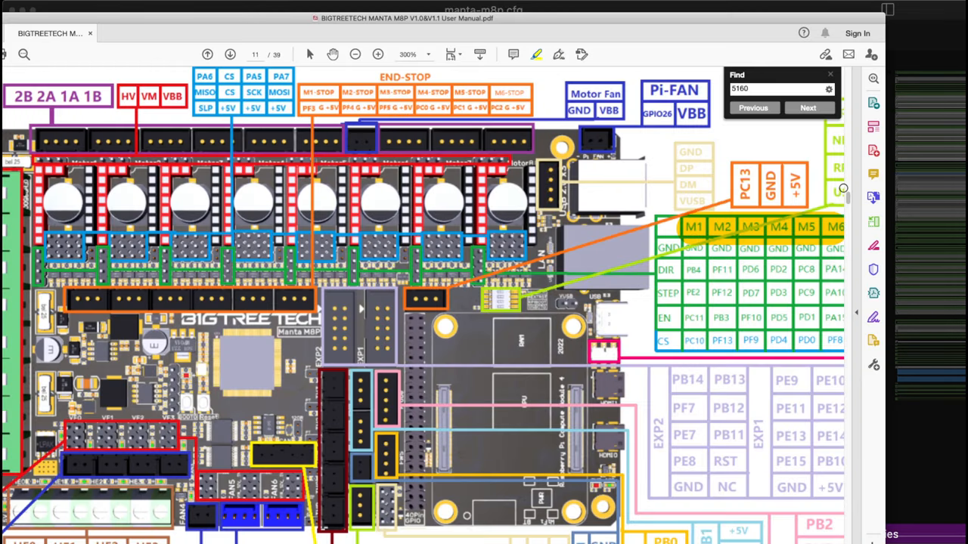
pyautogui.moveTo(832, 275)
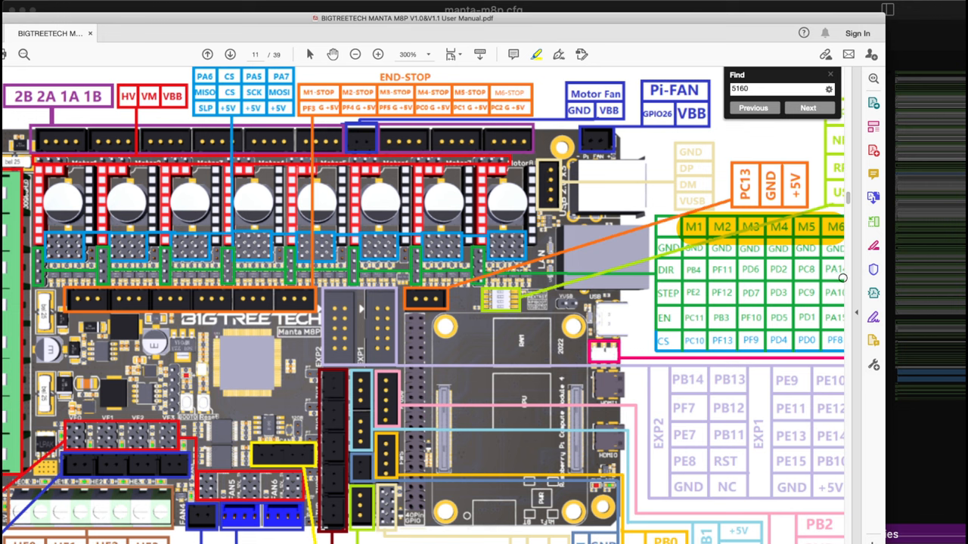
pyautogui.moveTo(830, 299)
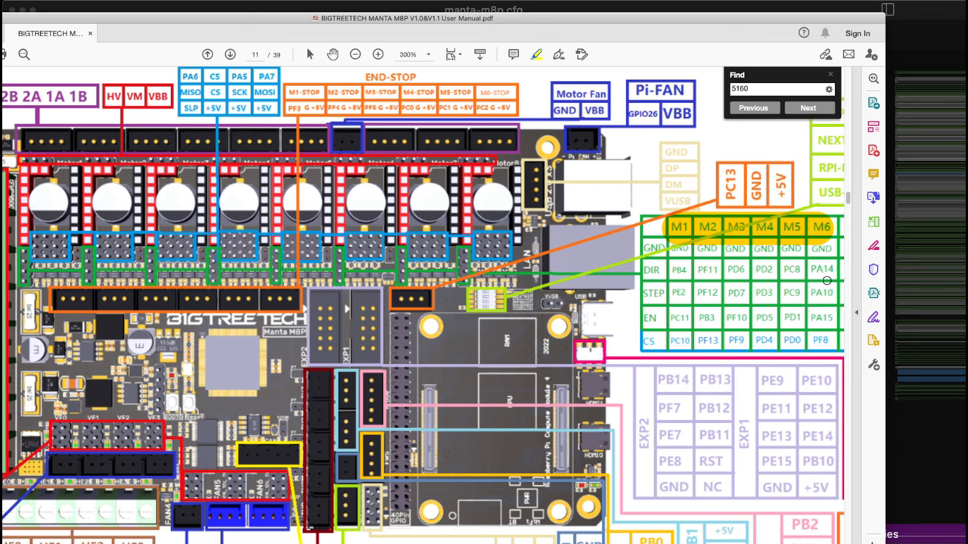
pyautogui.moveTo(825, 279)
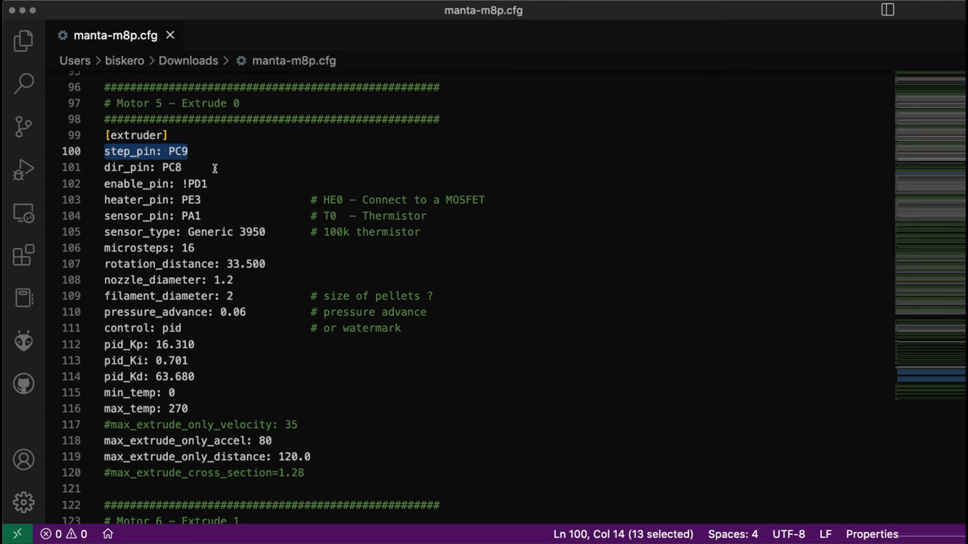
# Step: Scroll manta-m8p.cfg to the Motor 6 [extruder1] pins PA10, PD15 and !PA15 around line 125
pyautogui.scroll(-3)
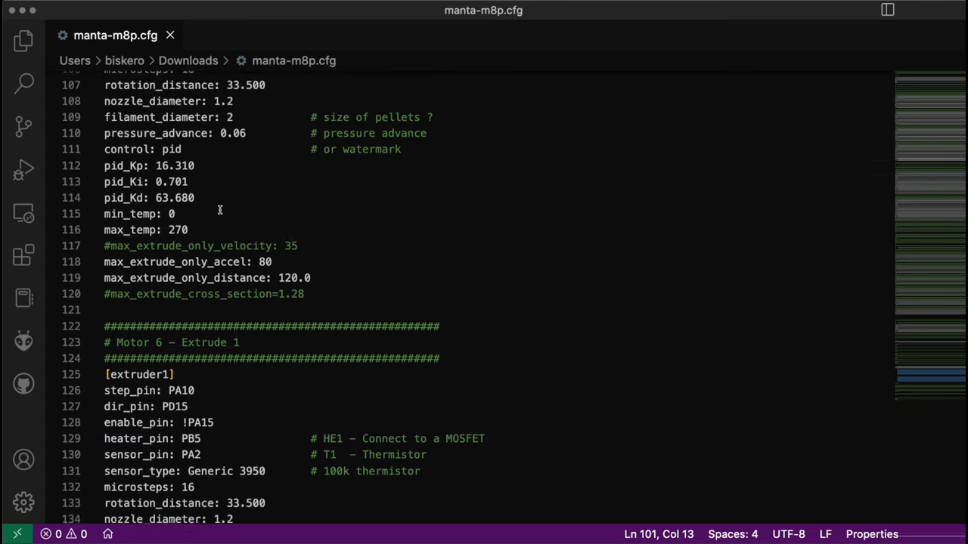
pyautogui.scroll(-3)
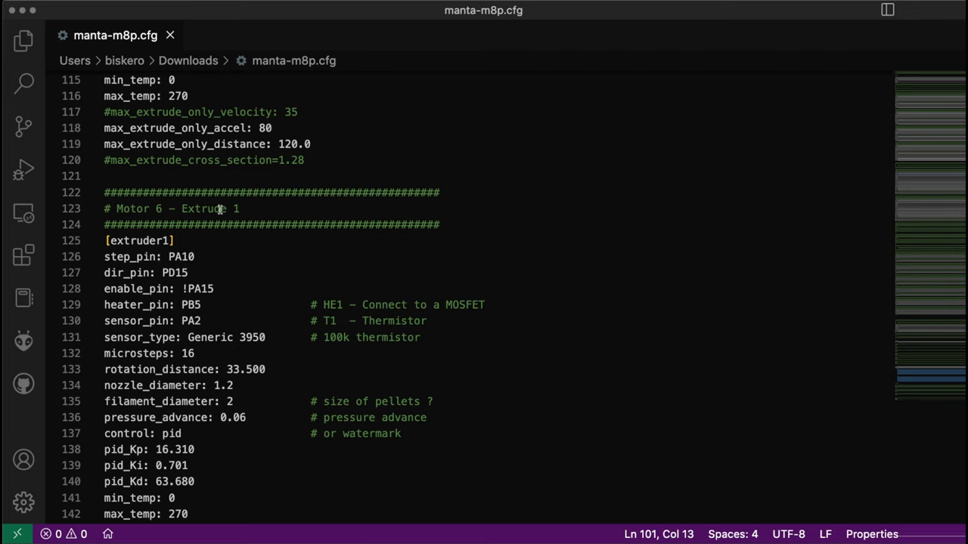
pyautogui.scroll(3)
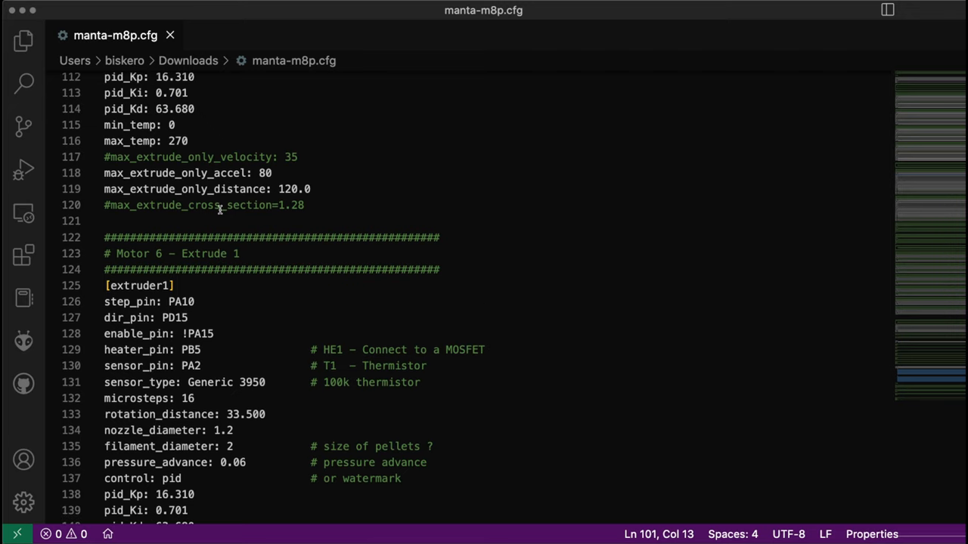
pyautogui.moveTo(187, 301)
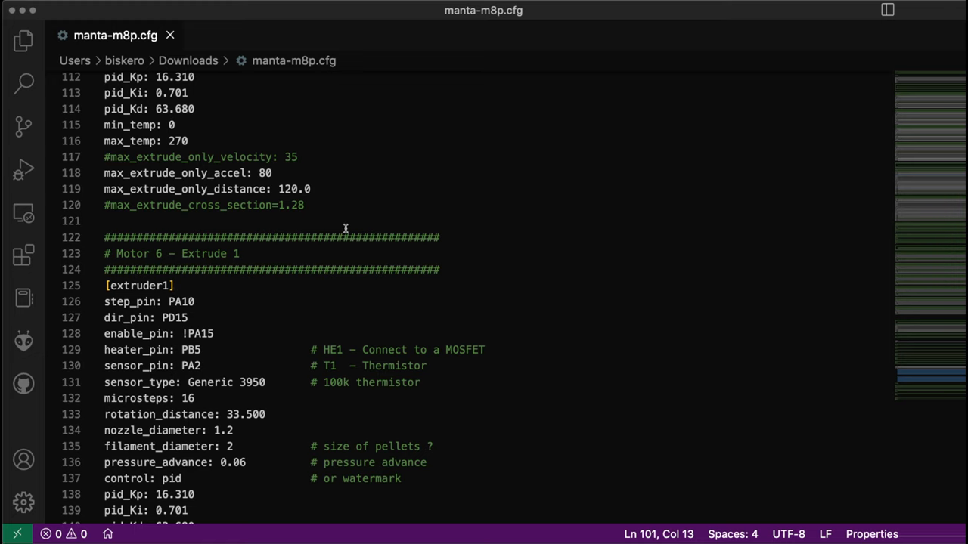
pyautogui.moveTo(276, 221)
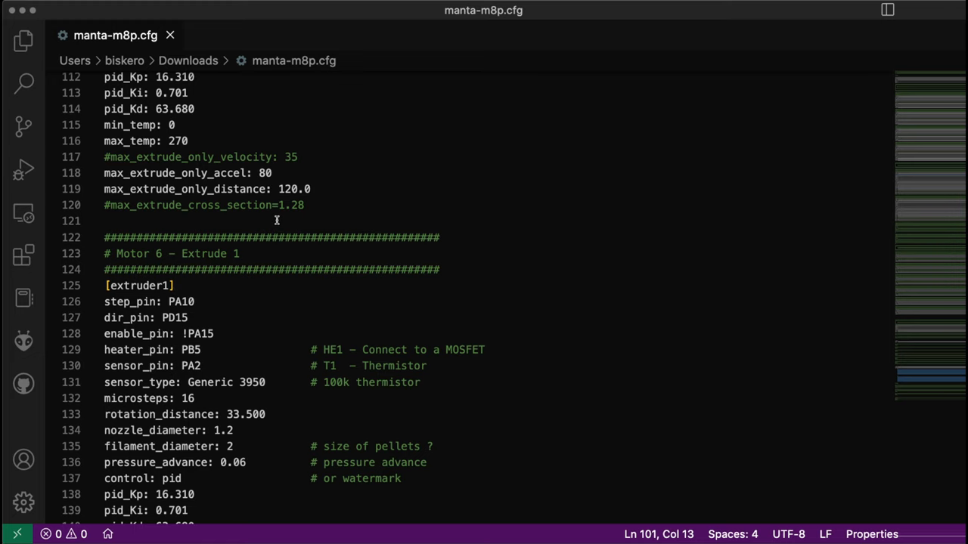
pyautogui.scroll(3)
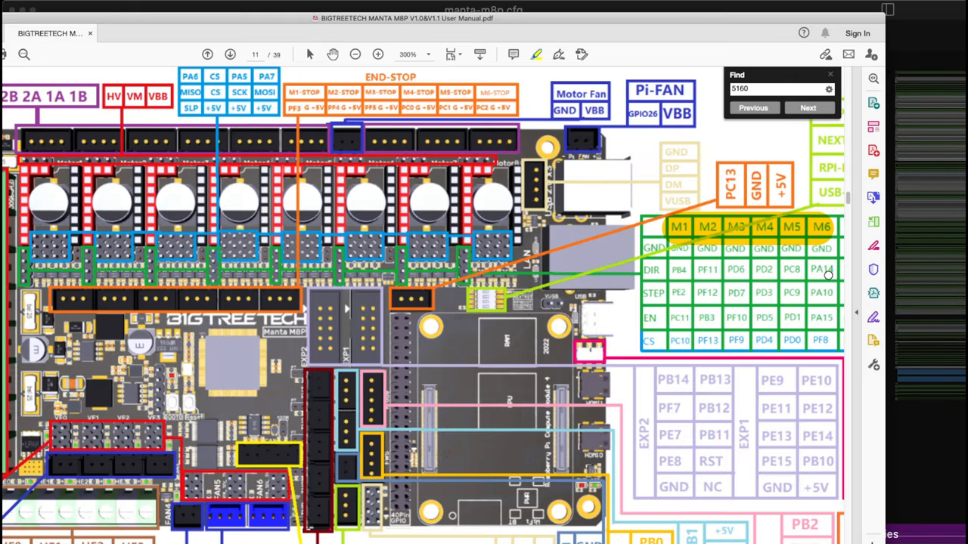
pyautogui.moveTo(656, 275)
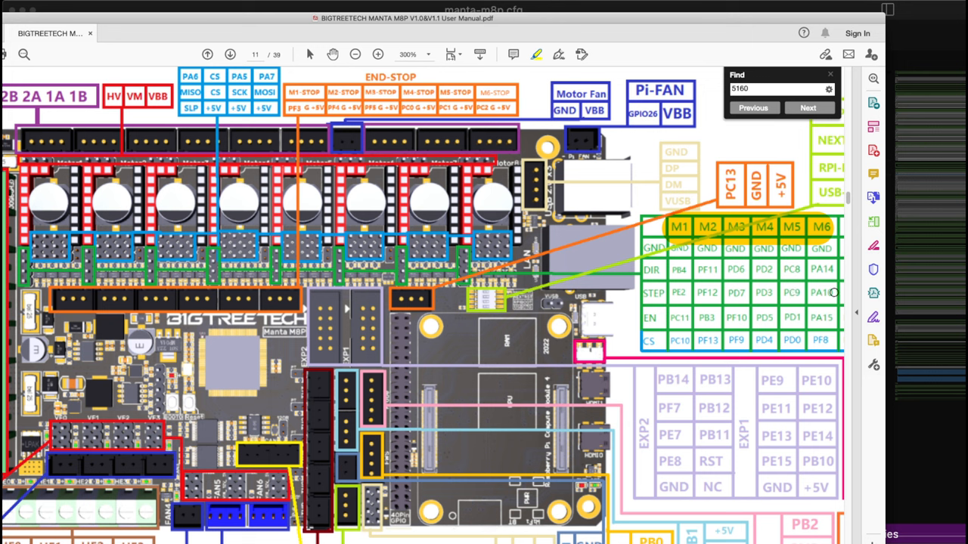
pyautogui.moveTo(533, 63)
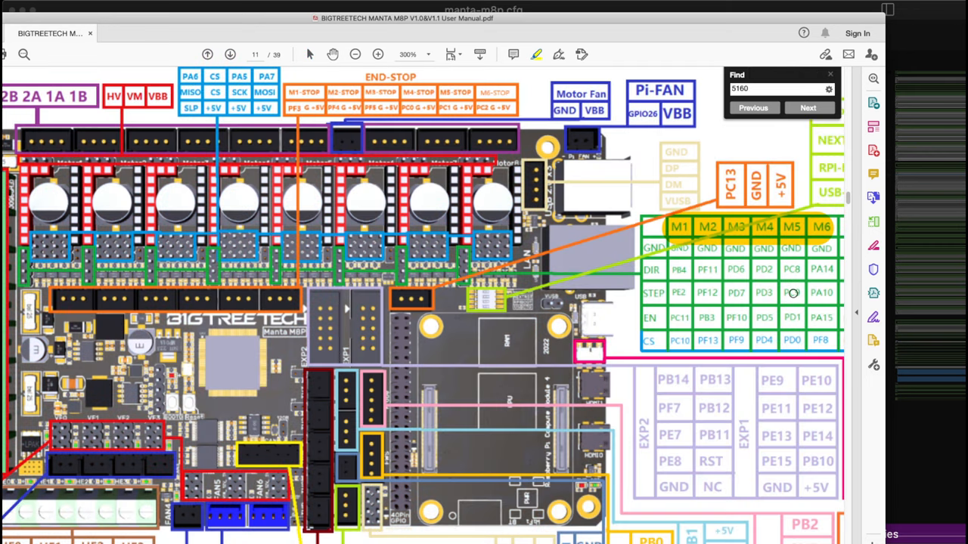
pyautogui.moveTo(792, 293)
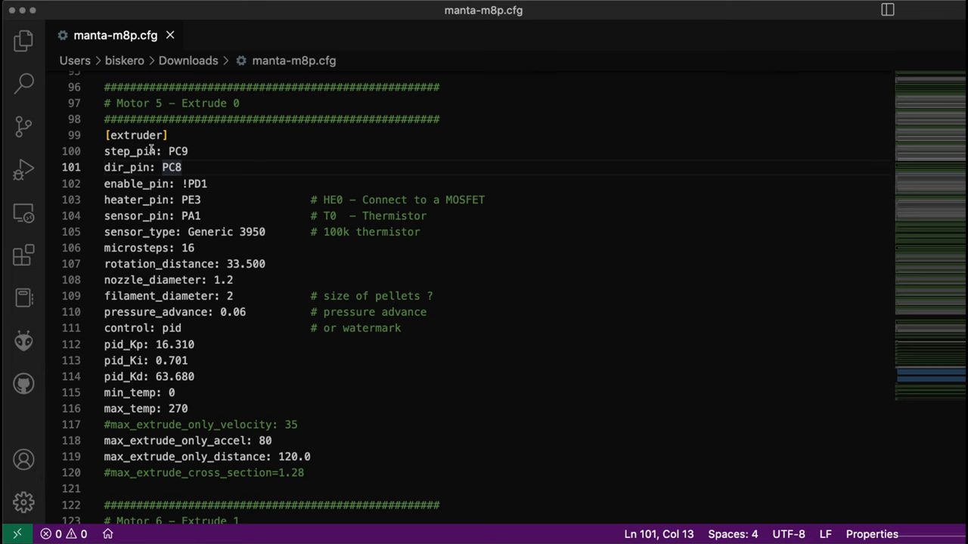
pyautogui.moveTo(152, 167)
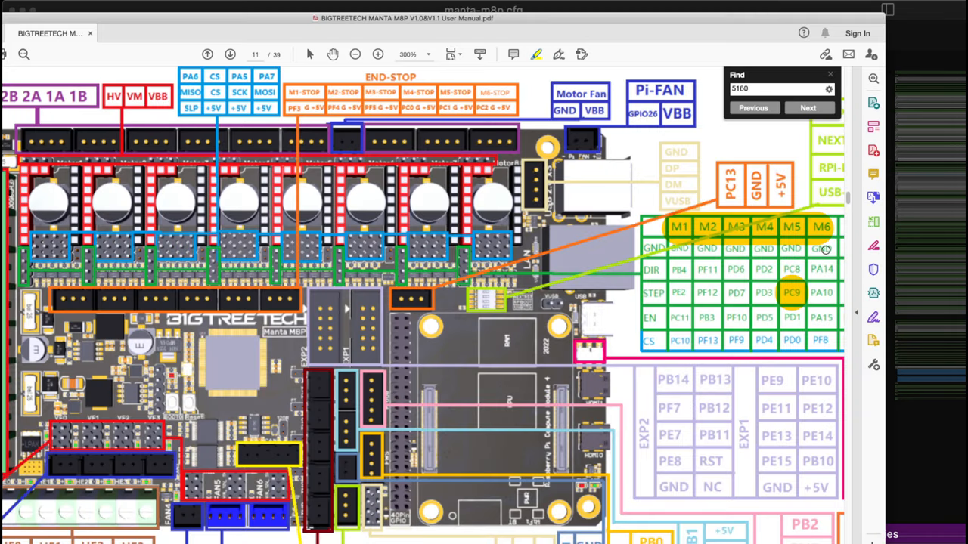
pyautogui.moveTo(792, 269)
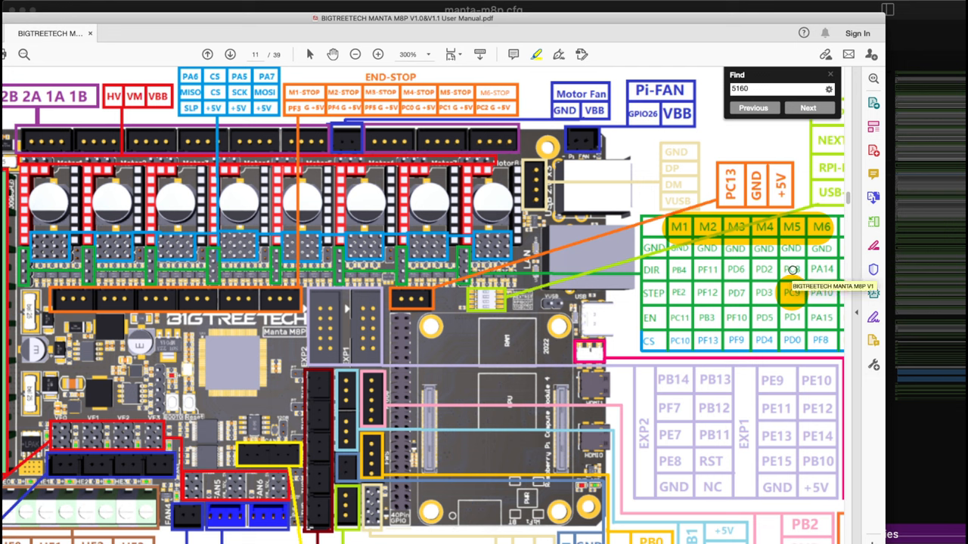
pyautogui.moveTo(795, 299)
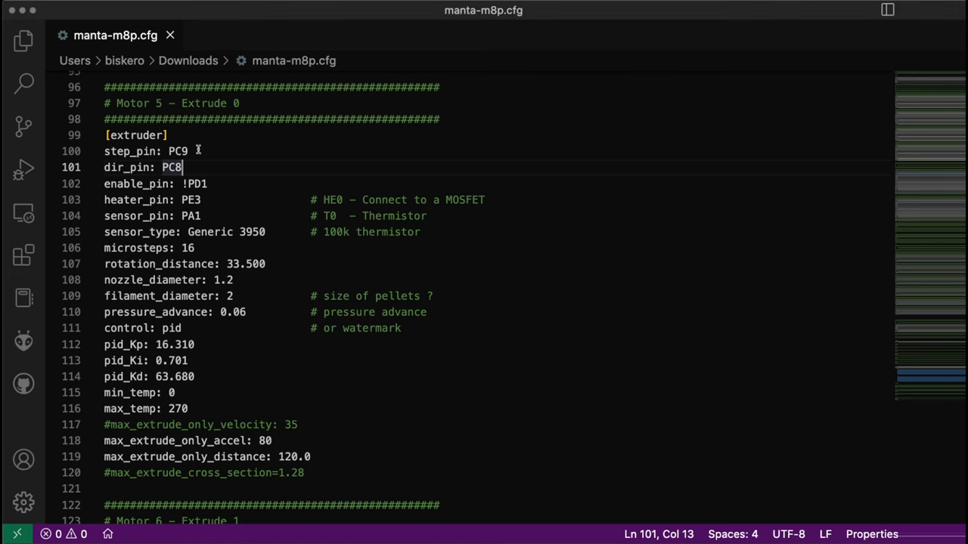
# Step: Select an extruder pin value to compare against the M5 column's PC9 and PC8 on the pinout
pyautogui.doubleClick(173, 166)
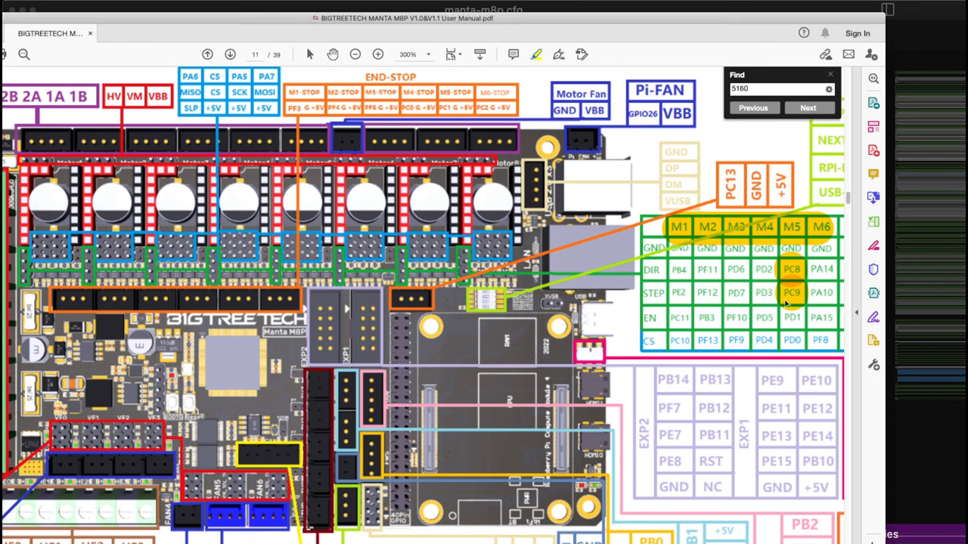
pyautogui.moveTo(786, 304)
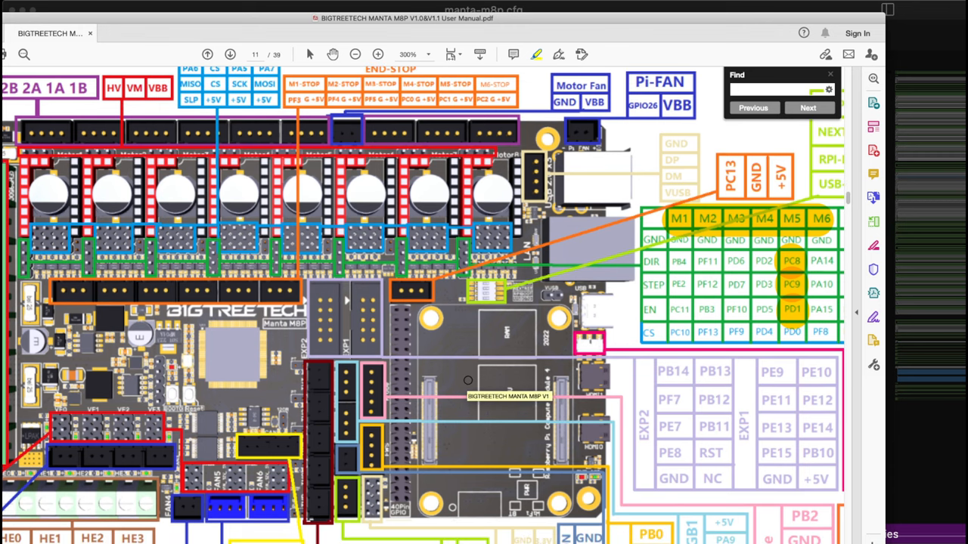
# Step: Scroll the pinout to the HE0–HE3 heater connectors and search for 5160 to locate HE0
pyautogui.scroll(-3)
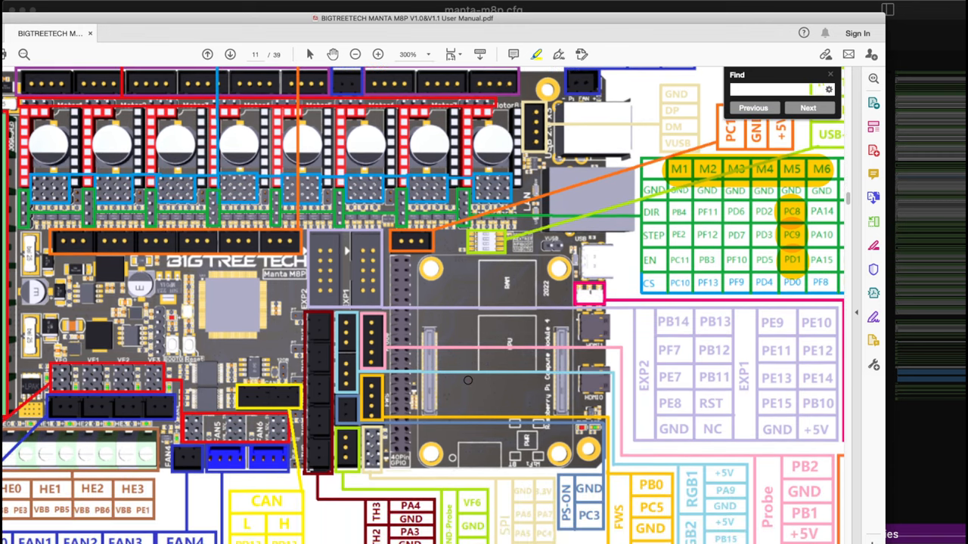
pyautogui.scroll(-3)
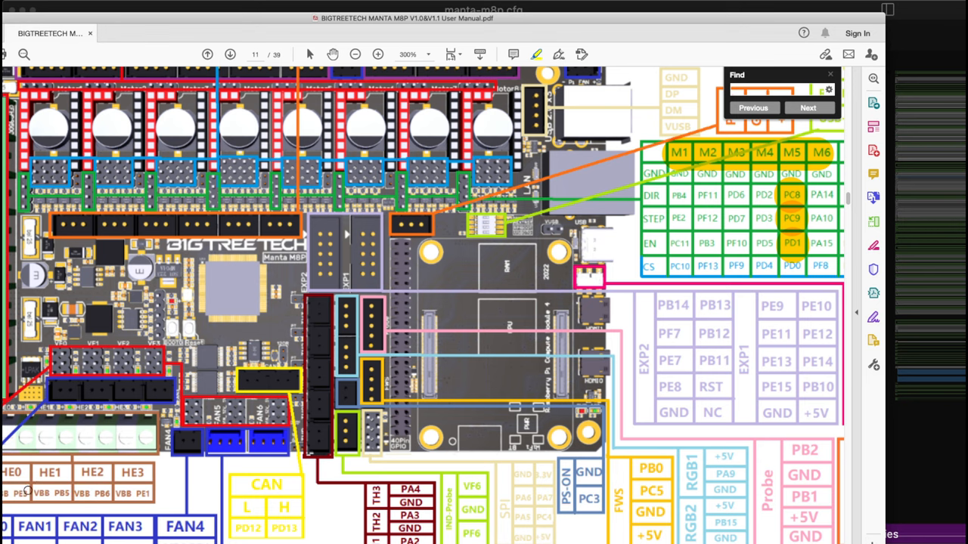
pyautogui.write('5160')
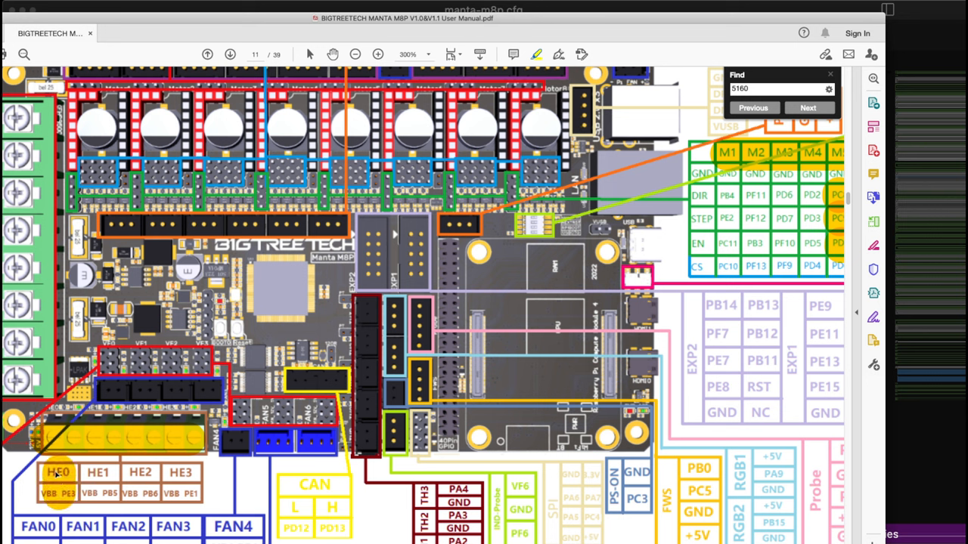
pyautogui.moveTo(59, 474)
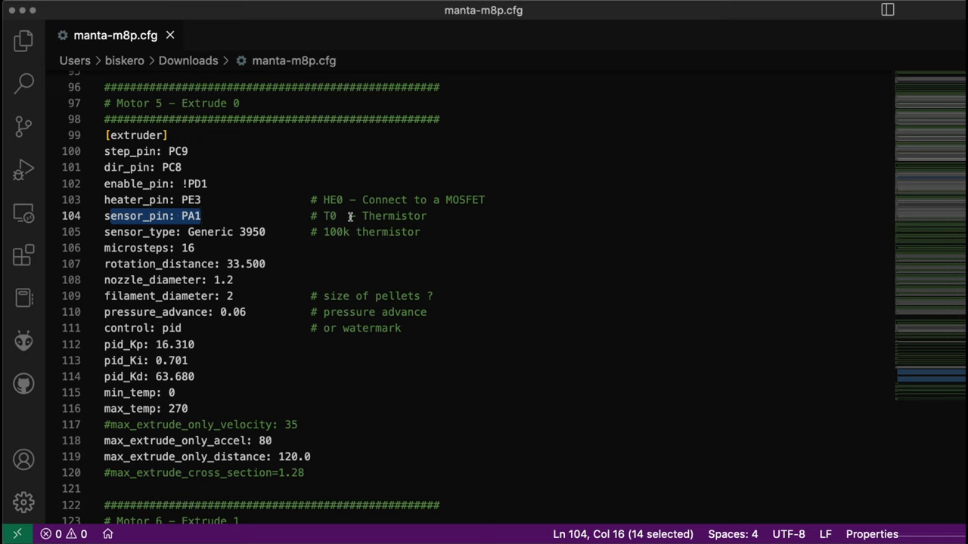
pyautogui.doubleClick(393, 215)
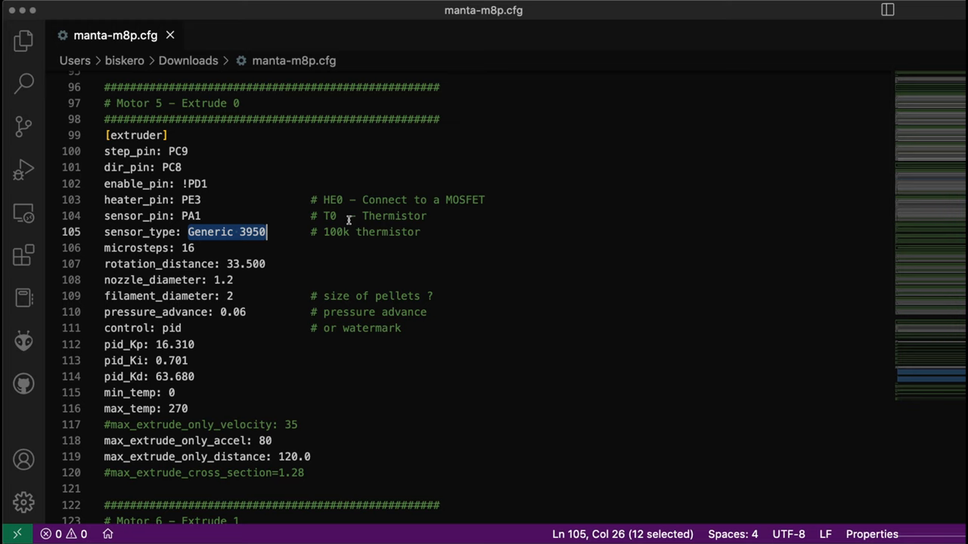
pyautogui.doubleClick(136, 215)
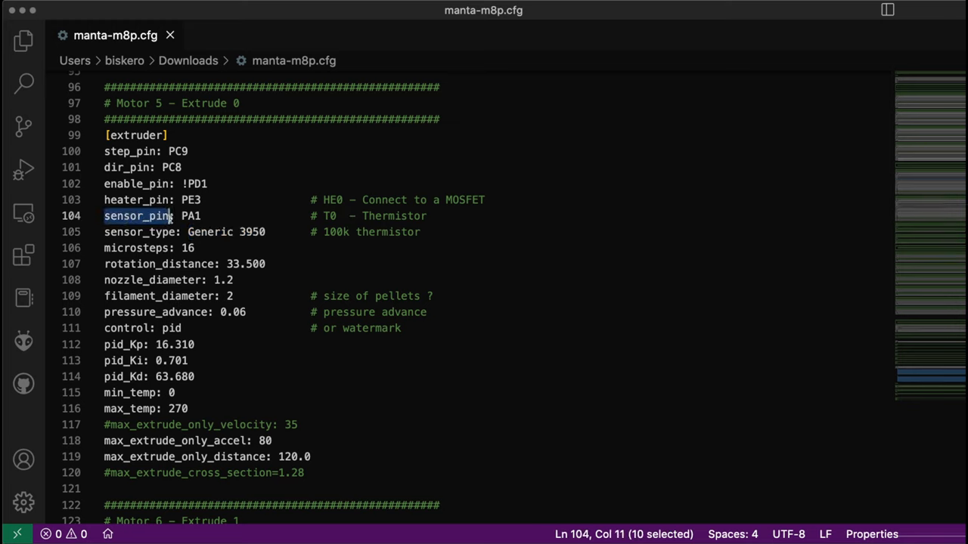
pyautogui.doubleClick(191, 215)
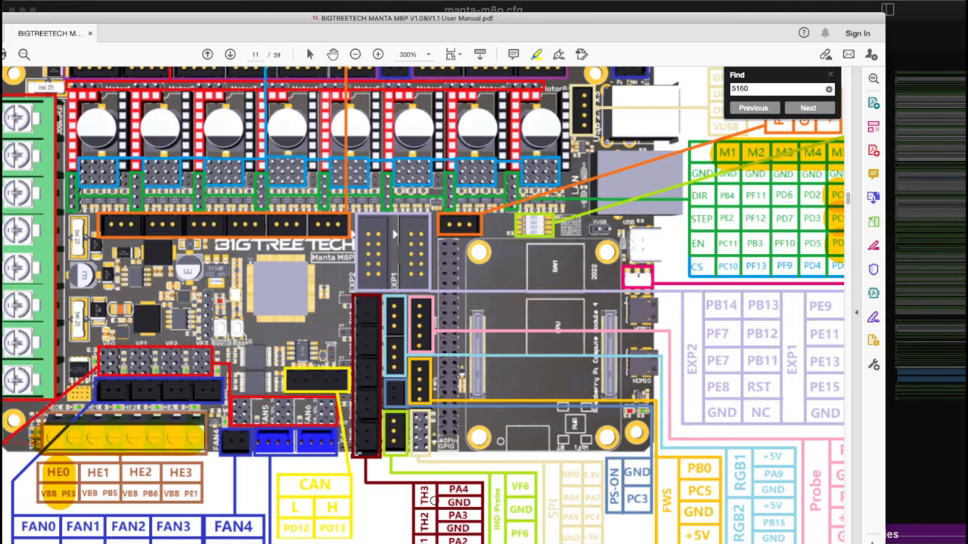
# Step: Scroll the pinout down to the TH0–TH3 thermistor headers showing PA1
pyautogui.scroll(-3)
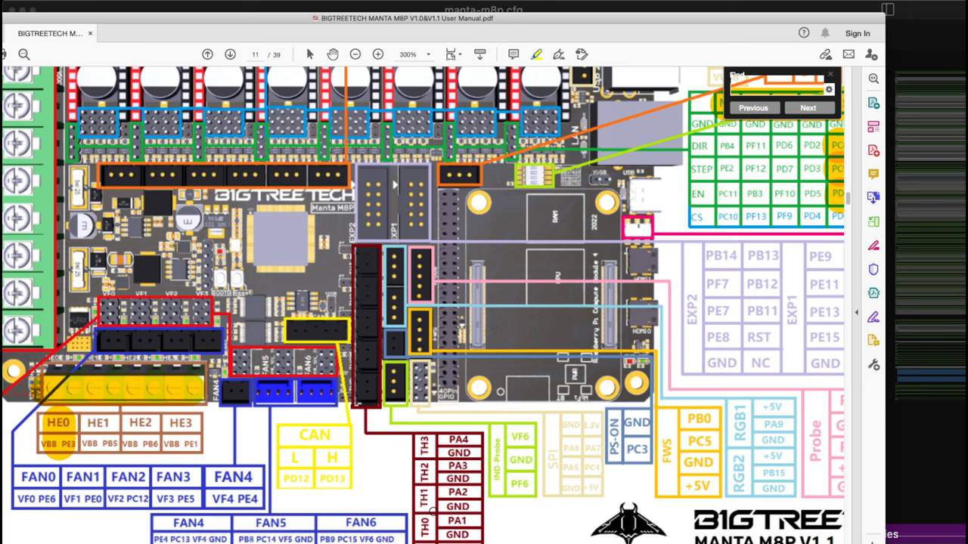
pyautogui.scroll(-3)
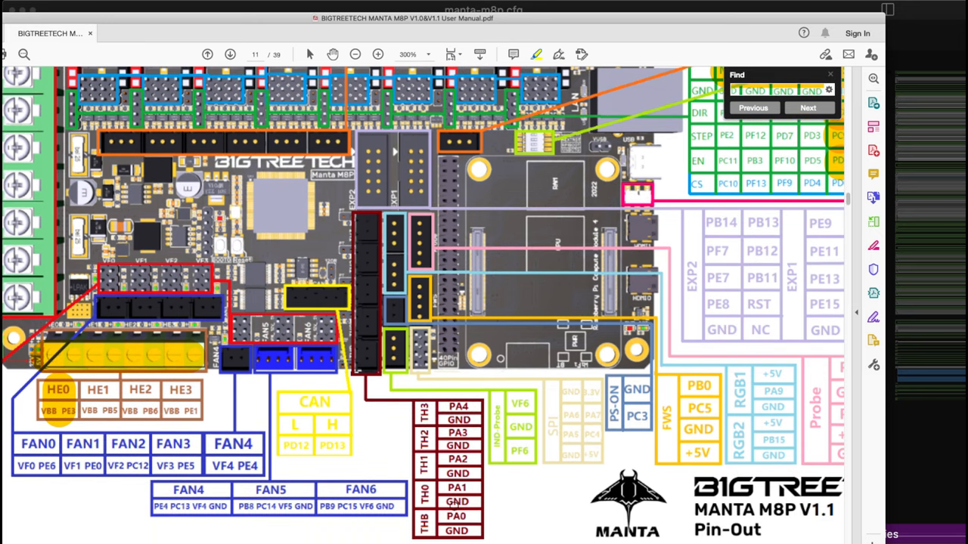
pyautogui.moveTo(756, 9)
pyautogui.write('5160')
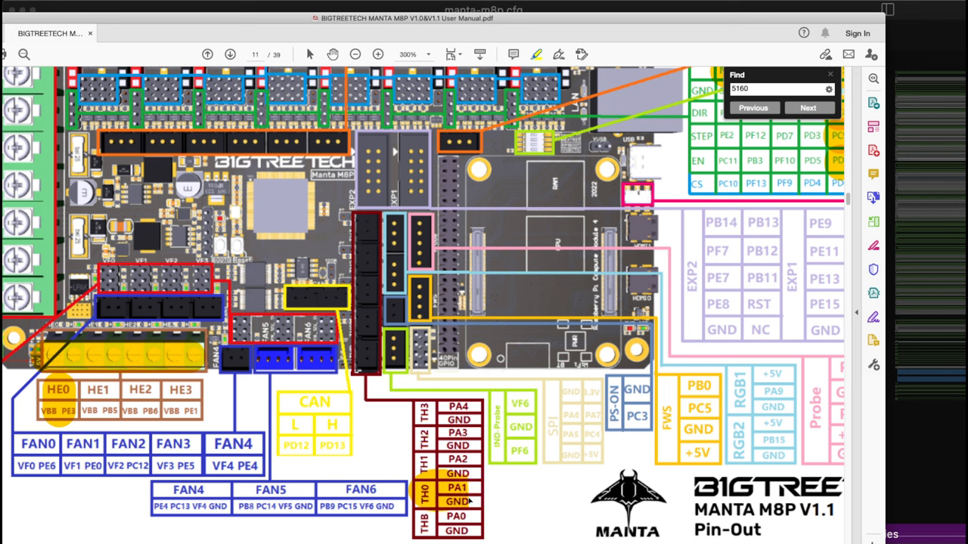
pyautogui.moveTo(466, 502)
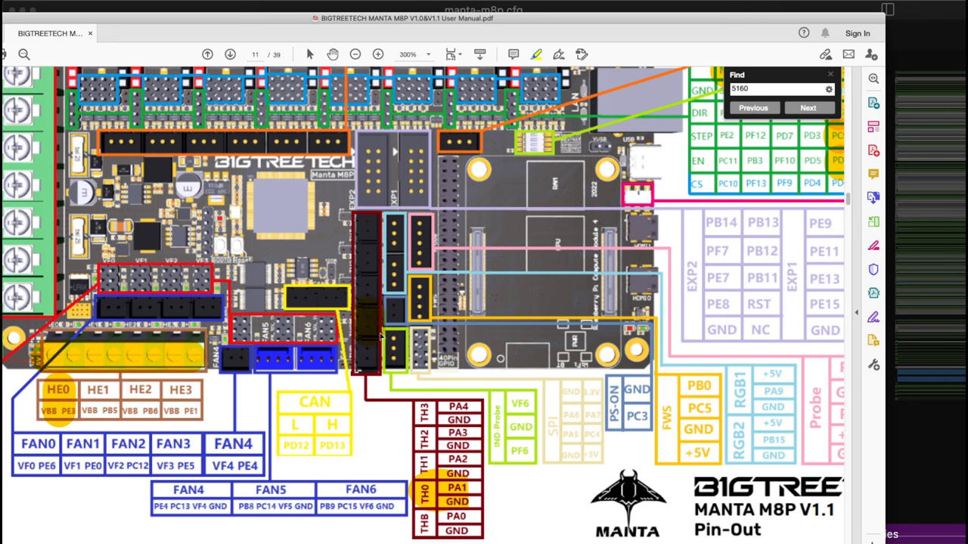
pyautogui.moveTo(371, 324)
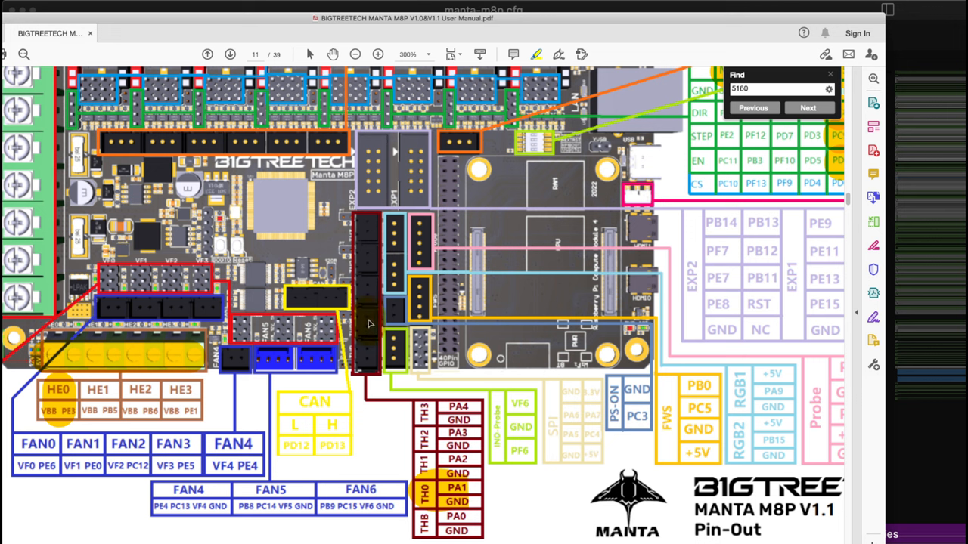
pyautogui.moveTo(369, 324)
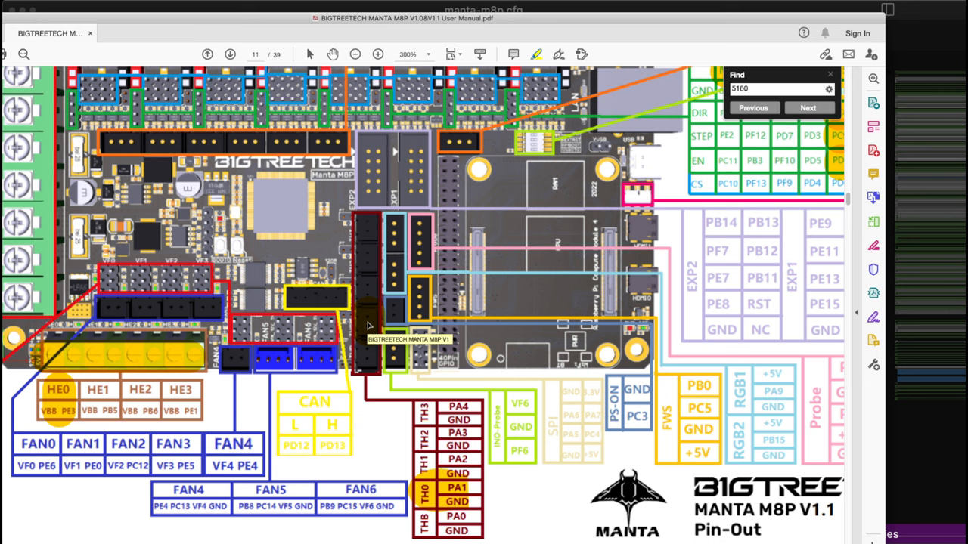
pyautogui.moveTo(769, 6)
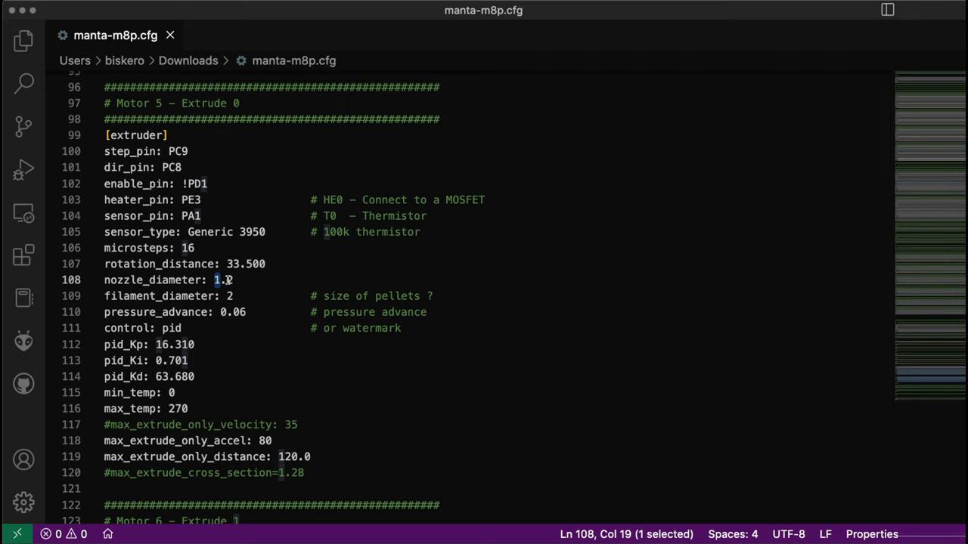
pyautogui.moveTo(190, 295)
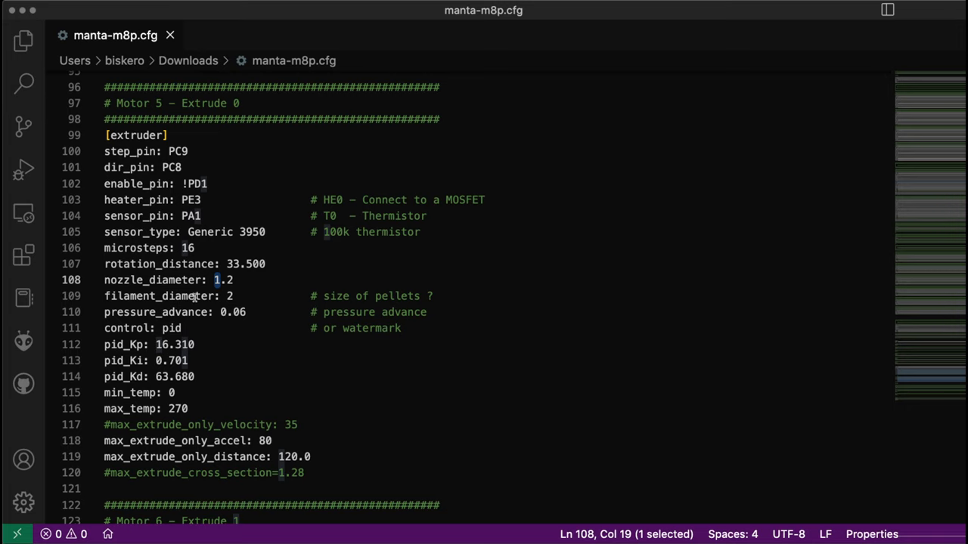
pyautogui.moveTo(324, 293)
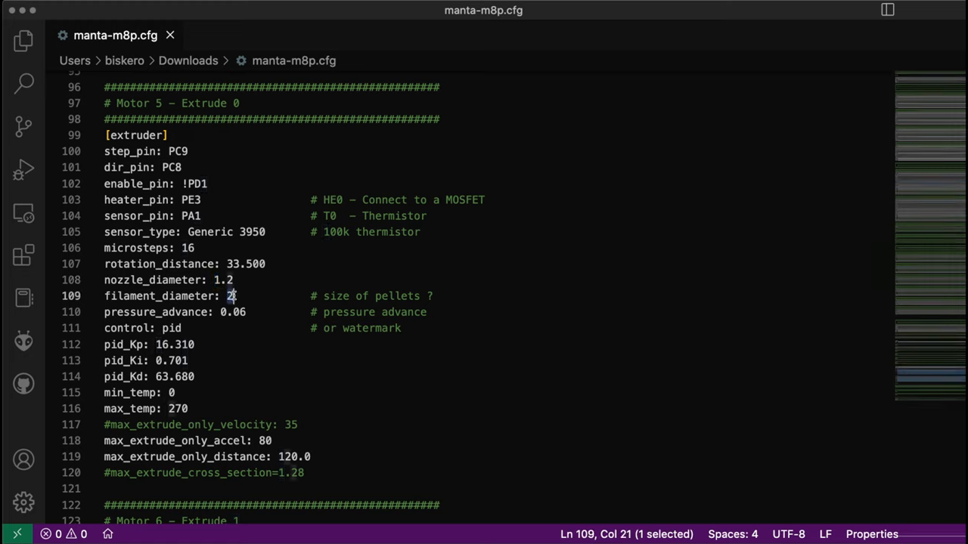
pyautogui.moveTo(178, 311)
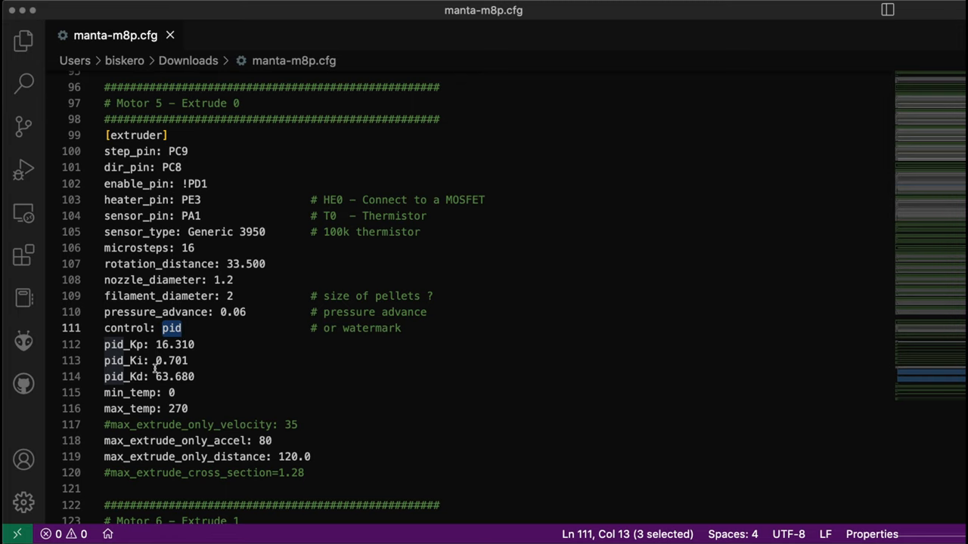
pyautogui.moveTo(166, 371)
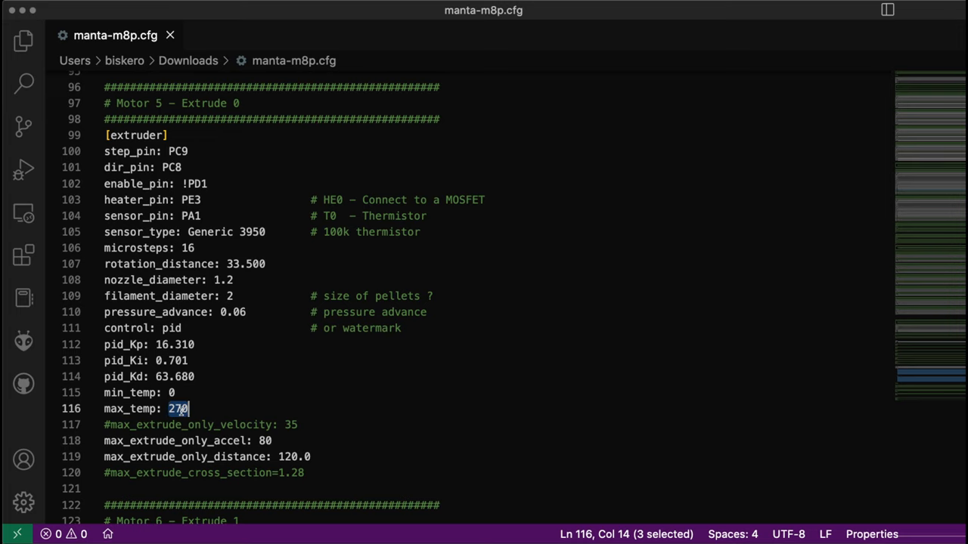
pyautogui.scroll(-3)
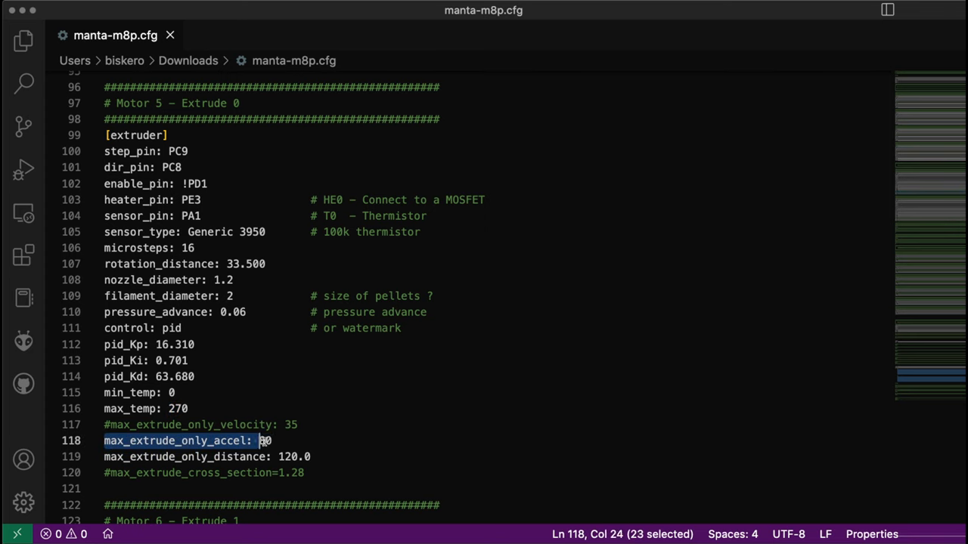
pyautogui.moveTo(260, 441); pyautogui.dragTo(310, 456)
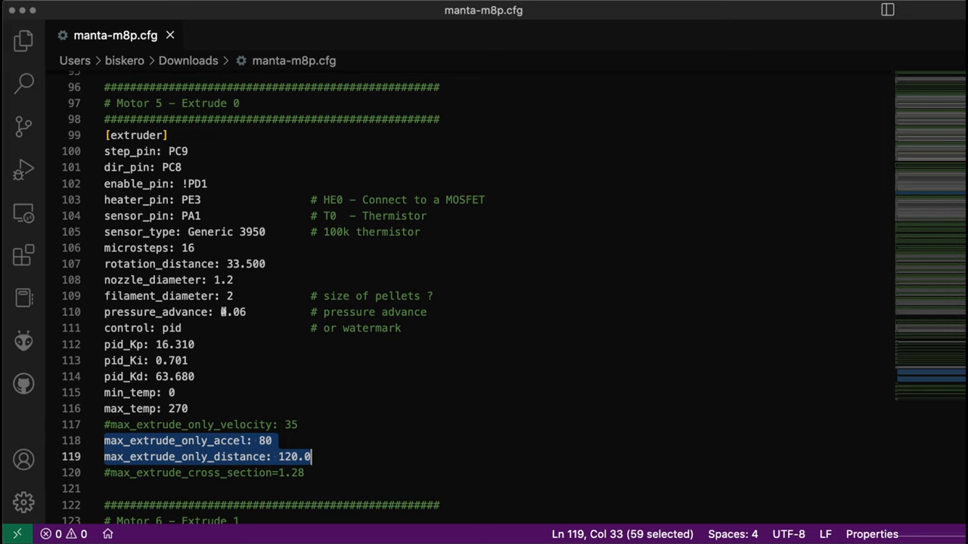
# Step: Review extruder1's step through sensor pin lines and change its dir_pin from PD15 to PD14
pyautogui.scroll(-3)
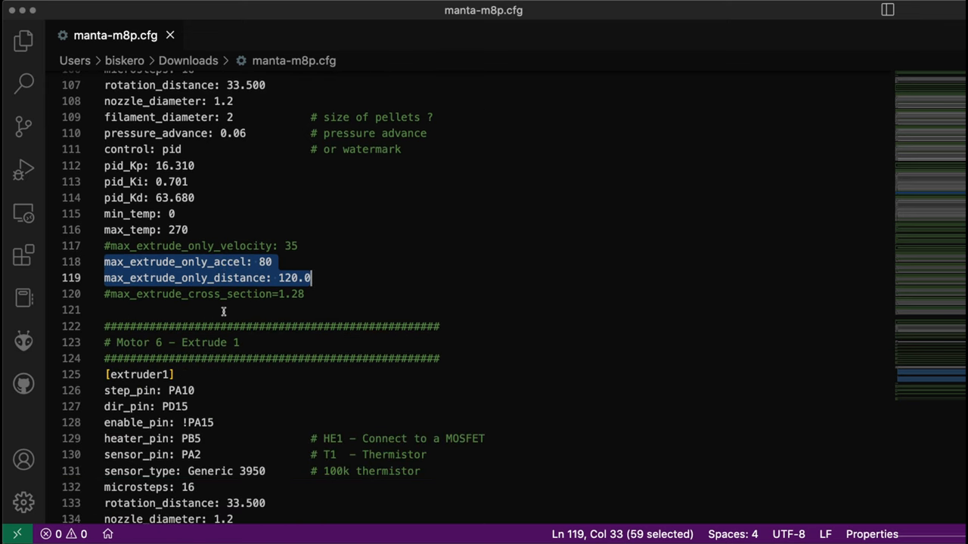
pyautogui.scroll(-3)
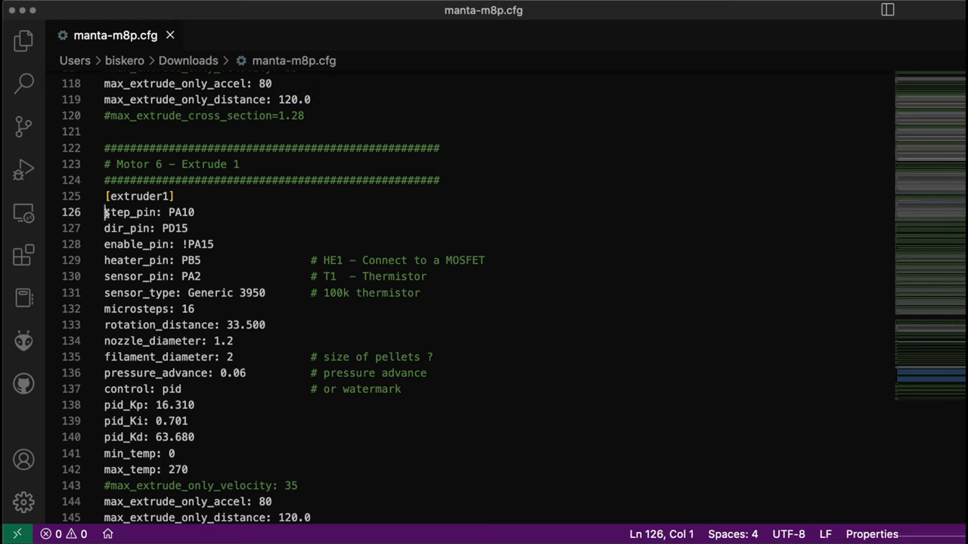
pyautogui.moveTo(104, 212); pyautogui.dragTo(219, 276)
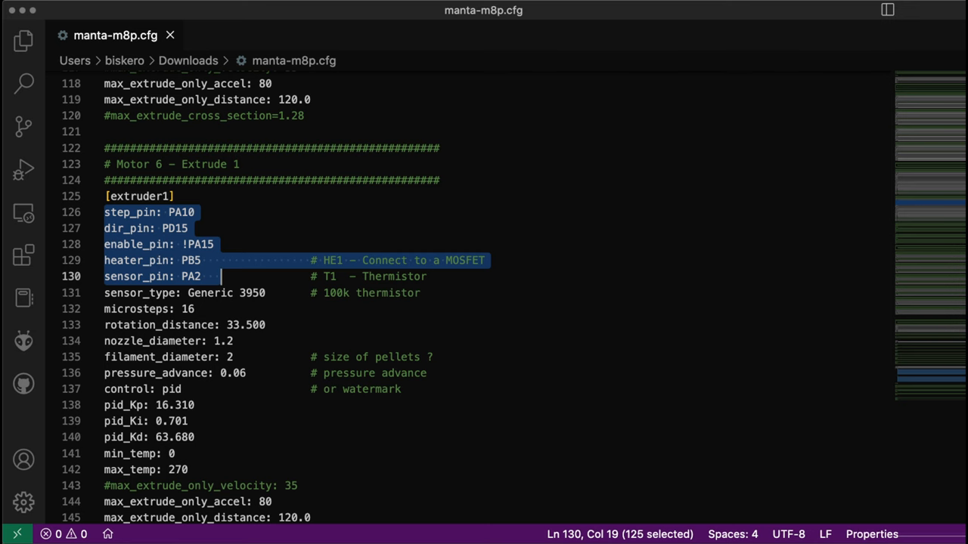
pyautogui.click(48, 34)
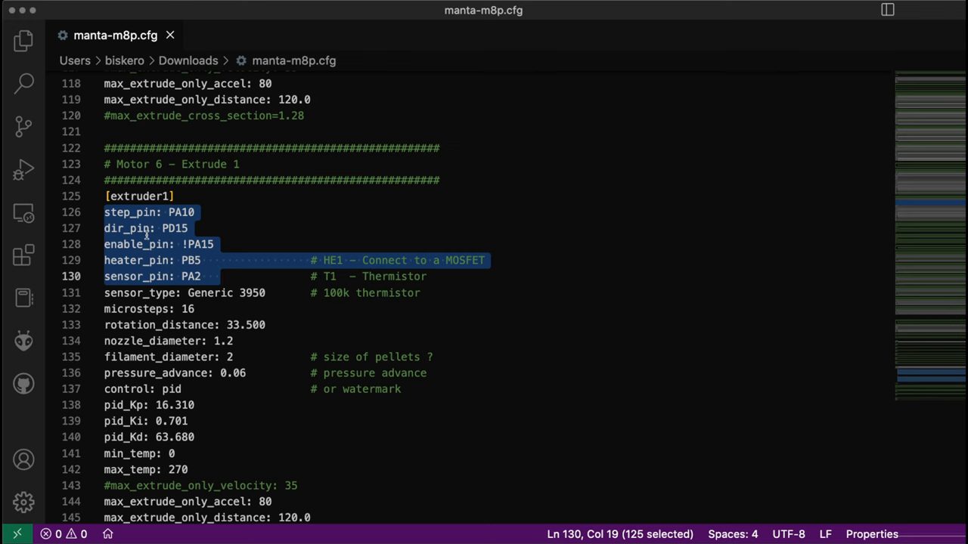
pyautogui.click(148, 228)
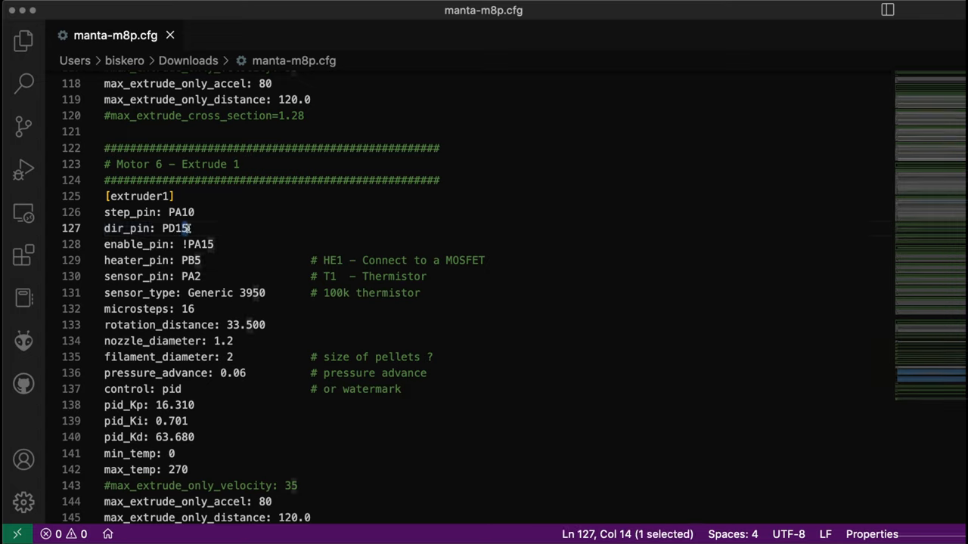
pyautogui.write('4')
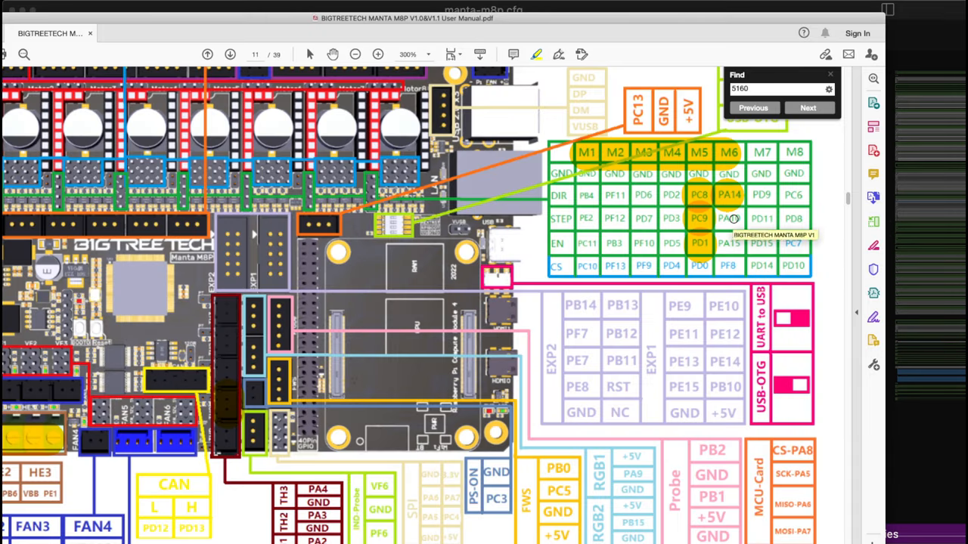
pyautogui.moveTo(728, 248)
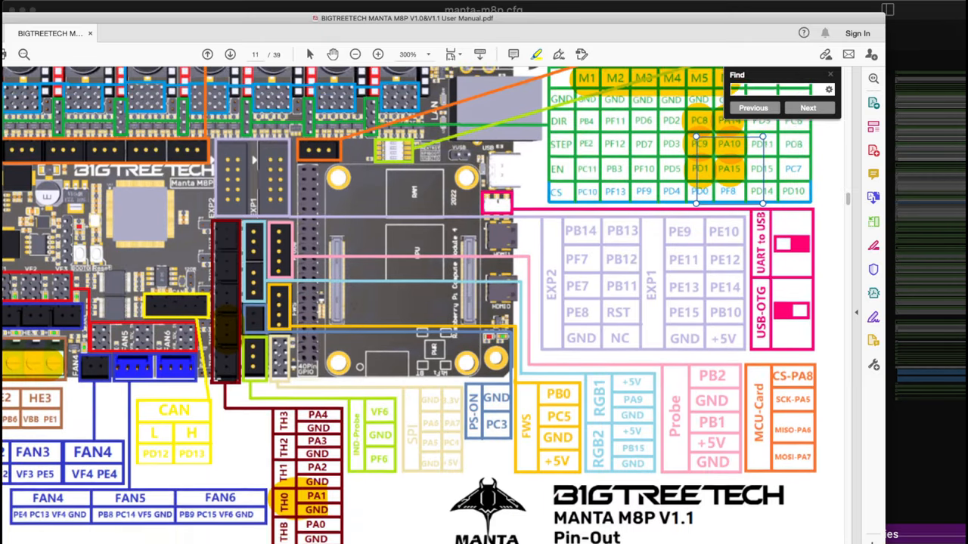
# Step: Search the Manta M8P manual's pinout page for 5160 in Acrobat Reader
pyautogui.write('5160')
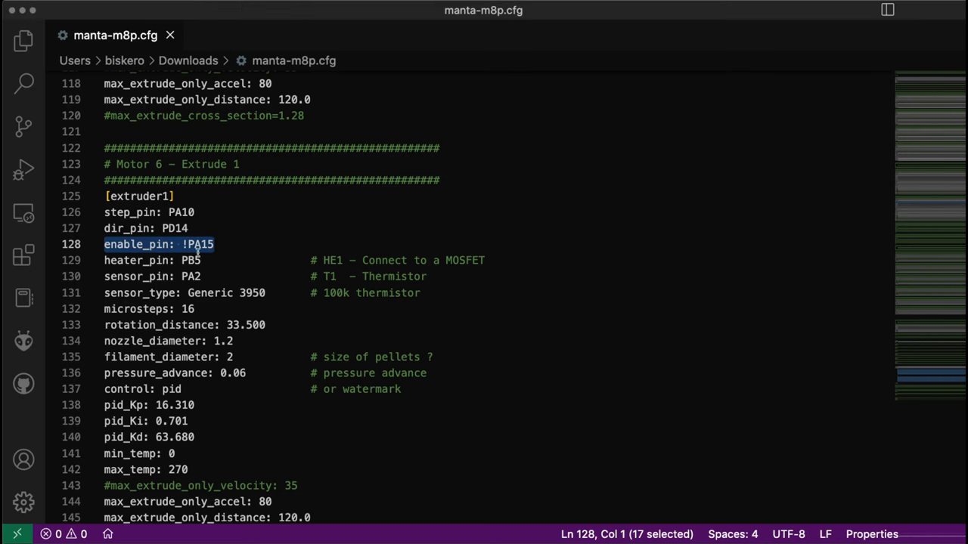
# Step: Check extruder1's enable_pin !PA15, sensor_pin PA2 and max_temp 270, scrolling back to the Motor 5 extruder section
pyautogui.doubleClick(191, 260)
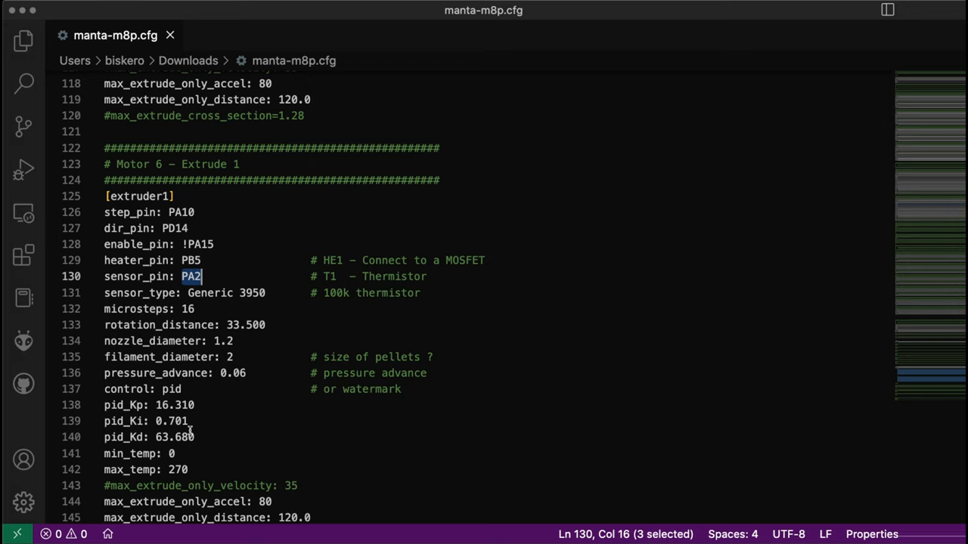
pyautogui.scroll(-3)
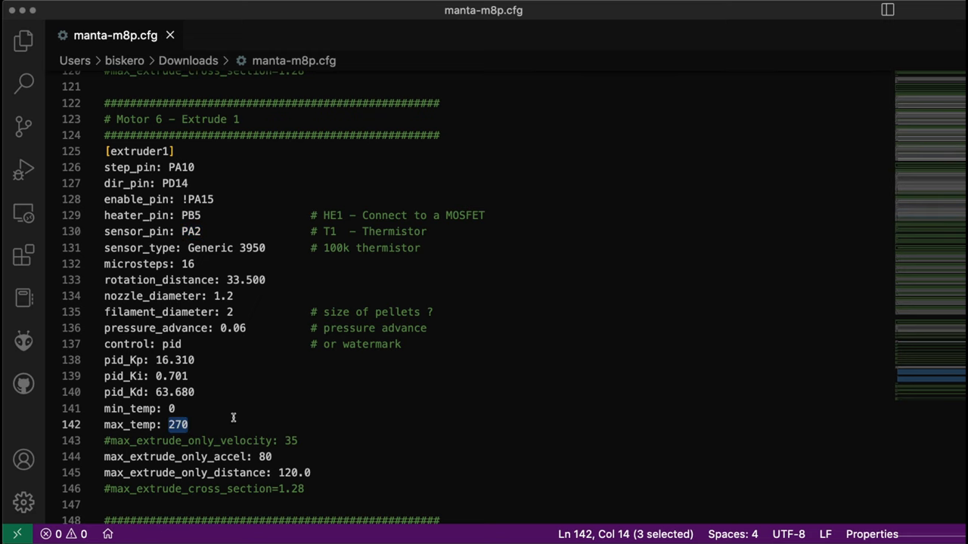
pyautogui.scroll(3)
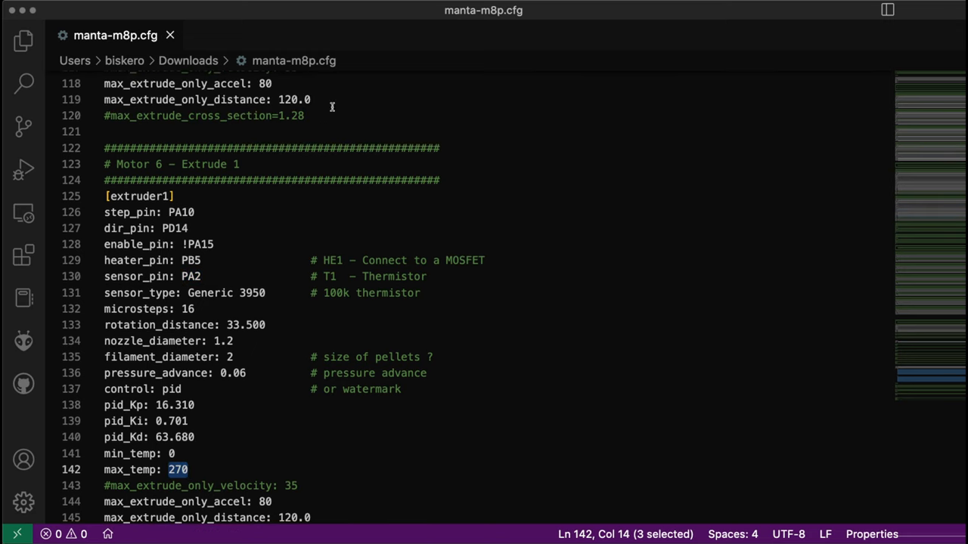
pyautogui.moveTo(224, 248)
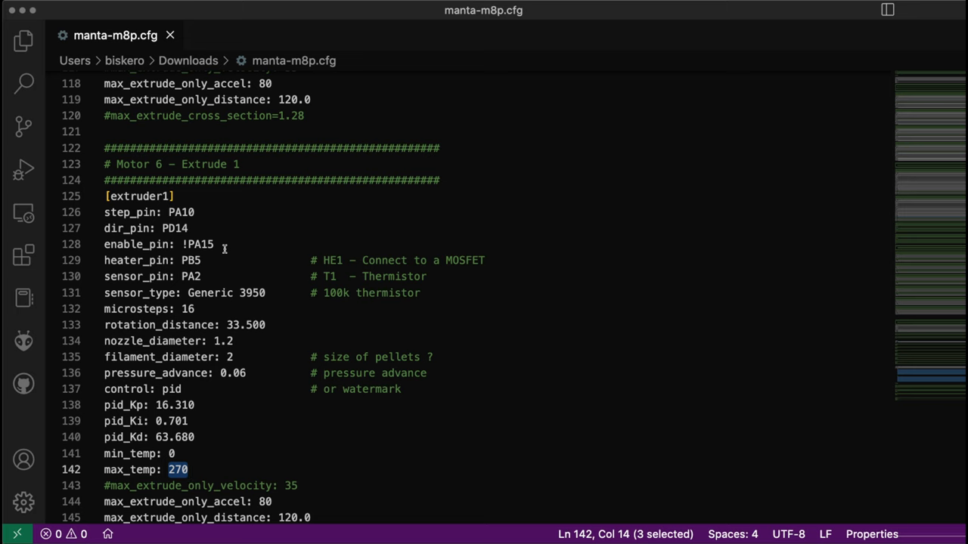
pyautogui.scroll(3)
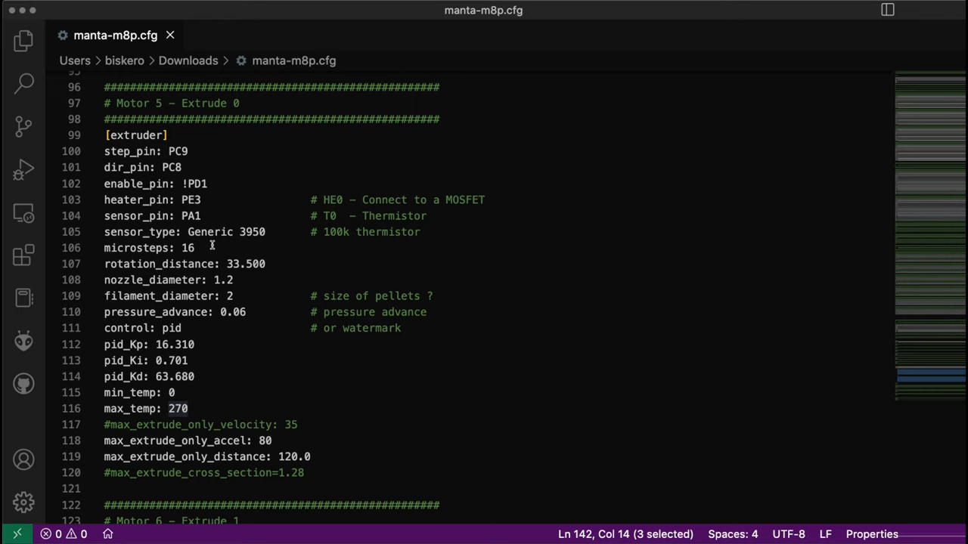
pyautogui.moveTo(296, 311)
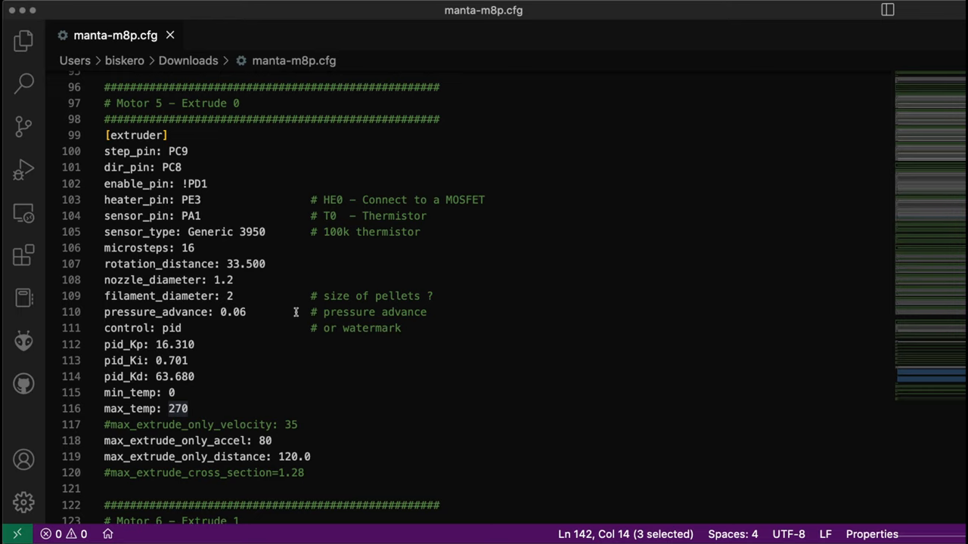
pyautogui.scroll(-3)
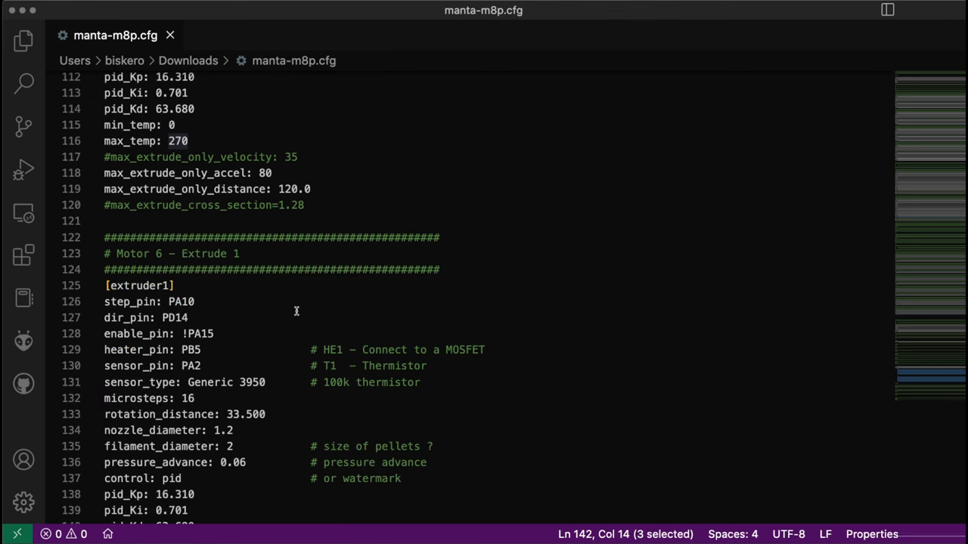
pyautogui.scroll(-3)
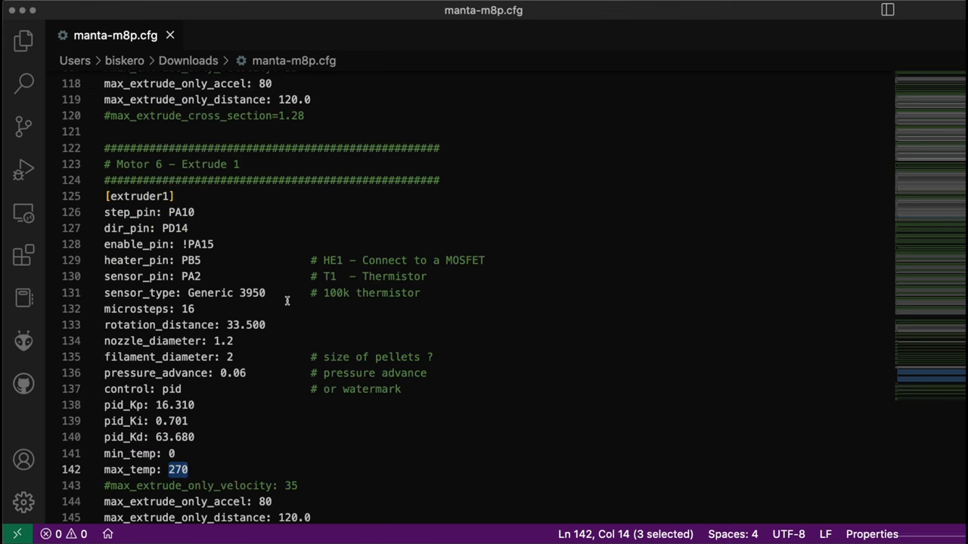
pyautogui.scroll(3)
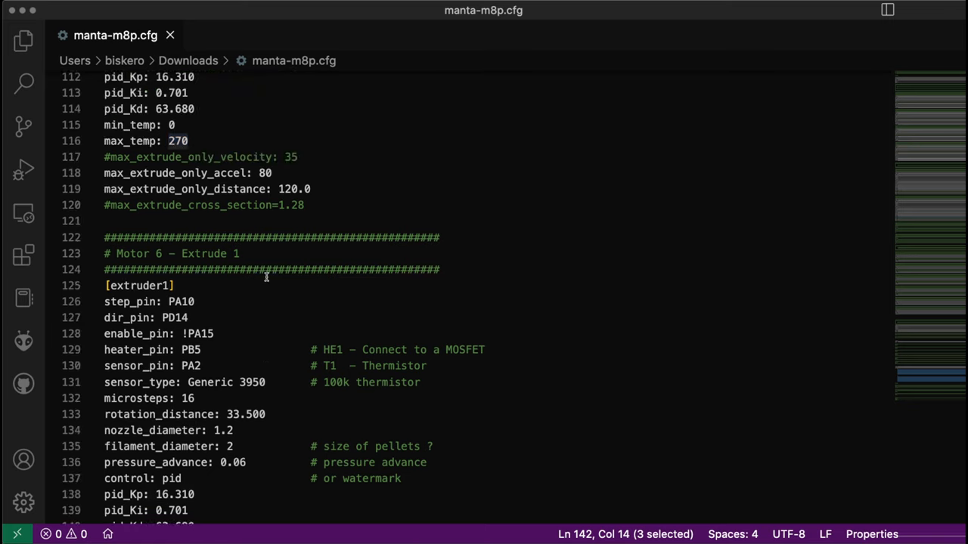
pyautogui.scroll(3)
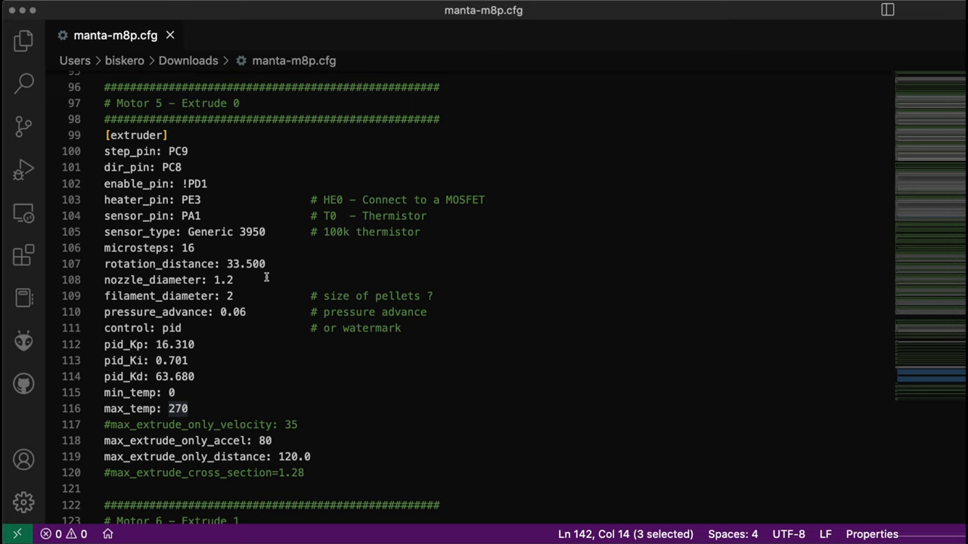
pyautogui.moveTo(323, 212)
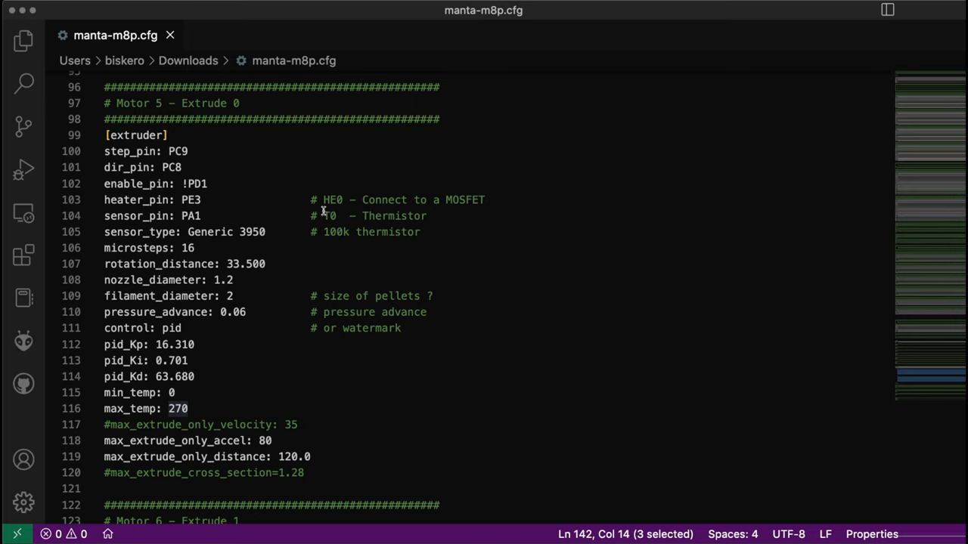
pyautogui.moveTo(232, 214)
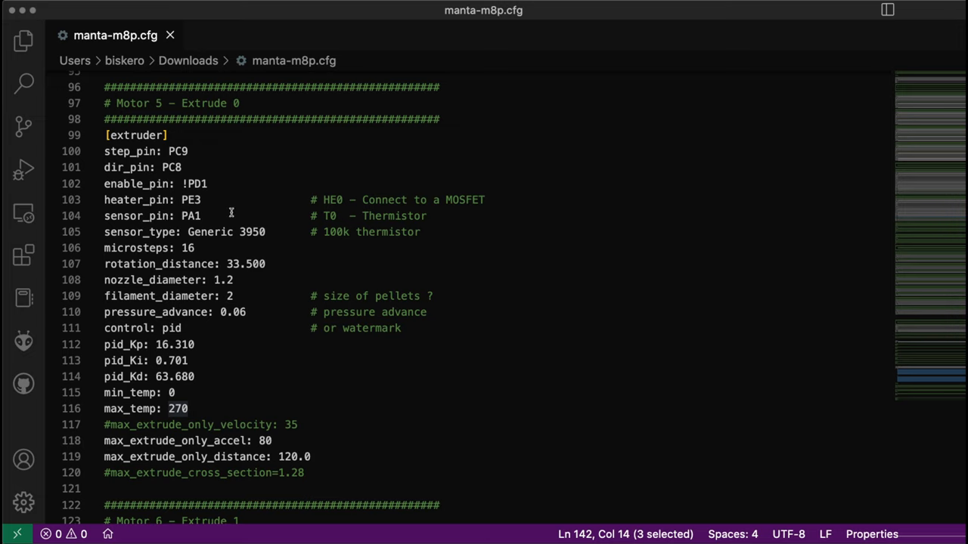
pyautogui.moveTo(227, 216)
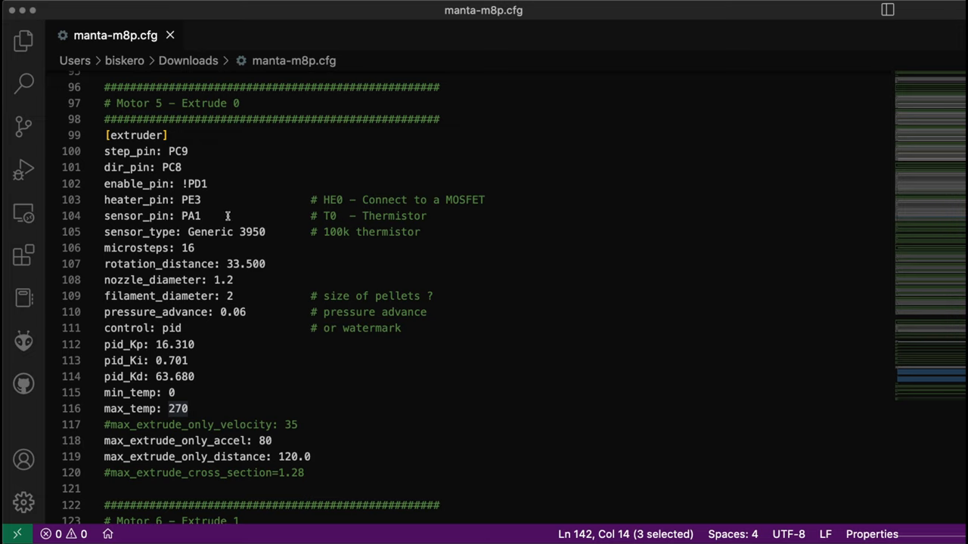
pyautogui.moveTo(453, 29)
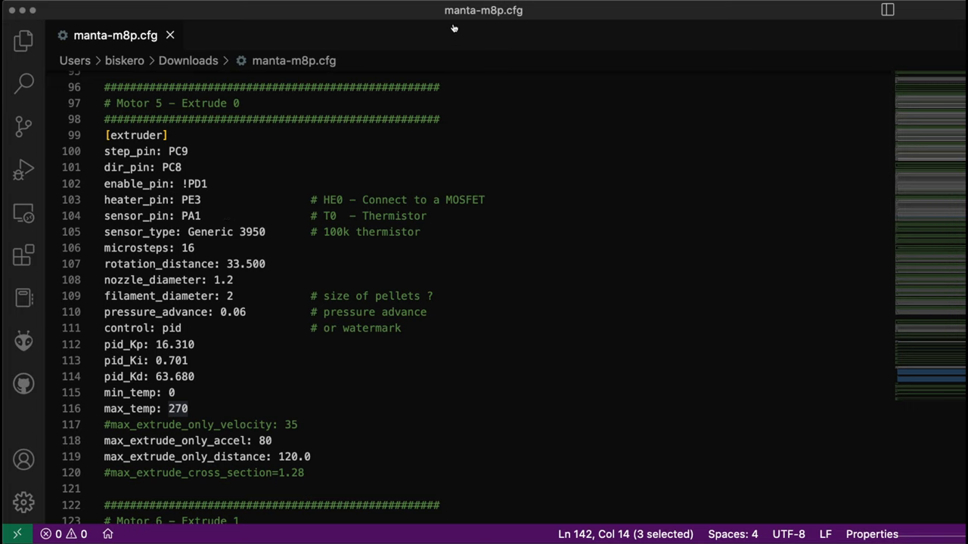
pyautogui.moveTo(357, 305)
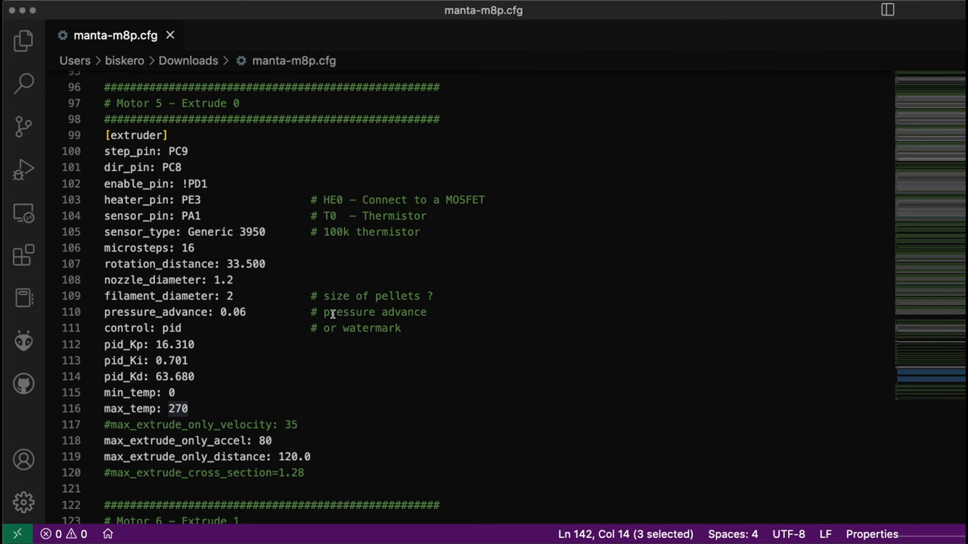
# Step: Scroll past [extruder1] to the TMC5160 X, Y and Y1 driver settings, then back up to Motor7/Motor8
pyautogui.scroll(-3)
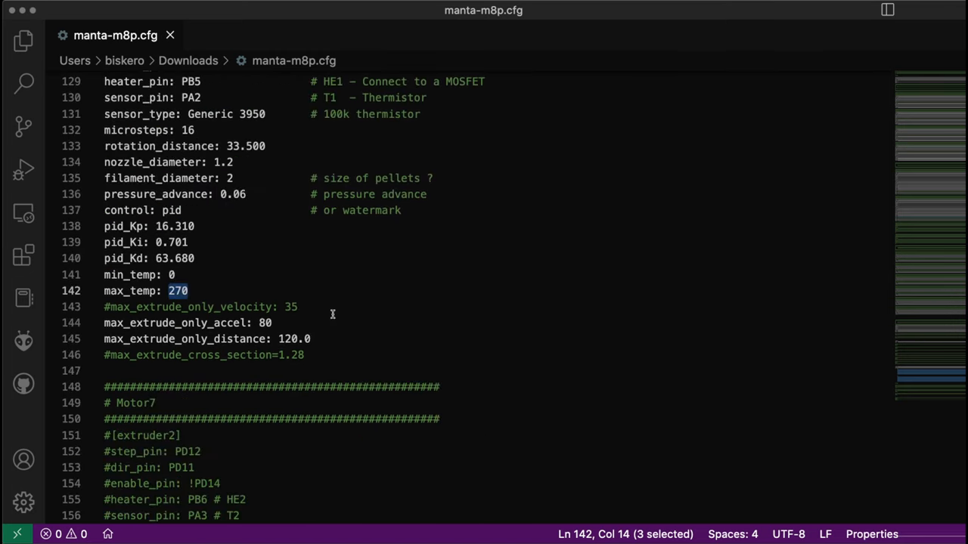
pyautogui.scroll(-3)
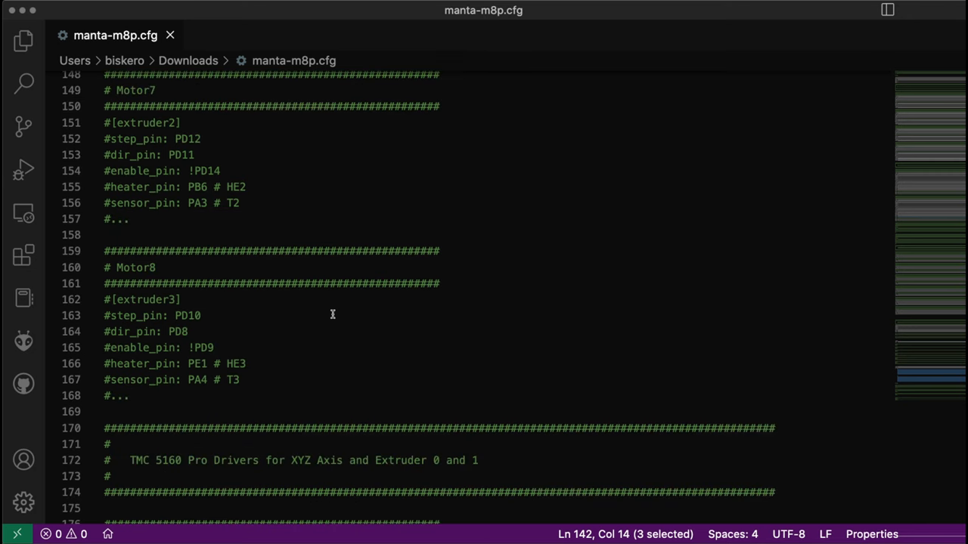
pyautogui.scroll(-3)
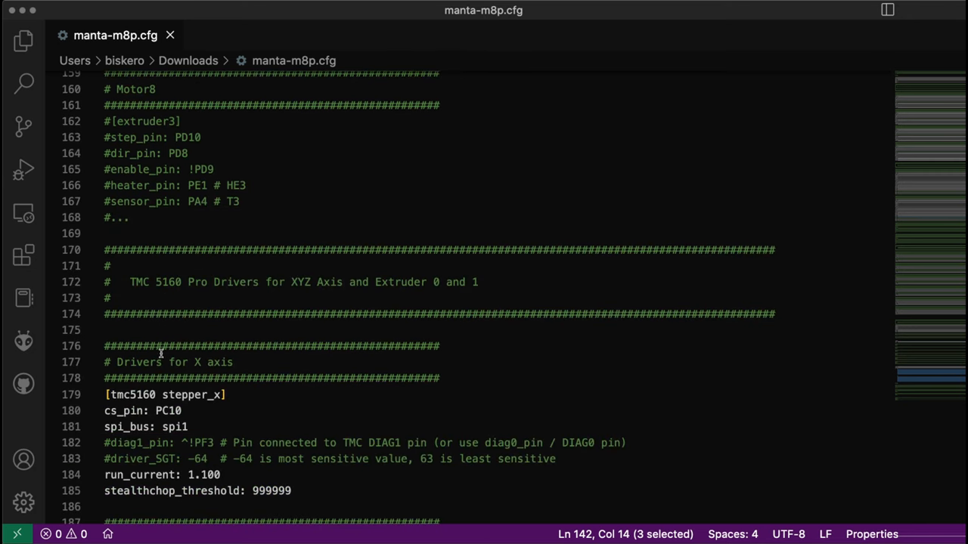
pyautogui.scroll(-3)
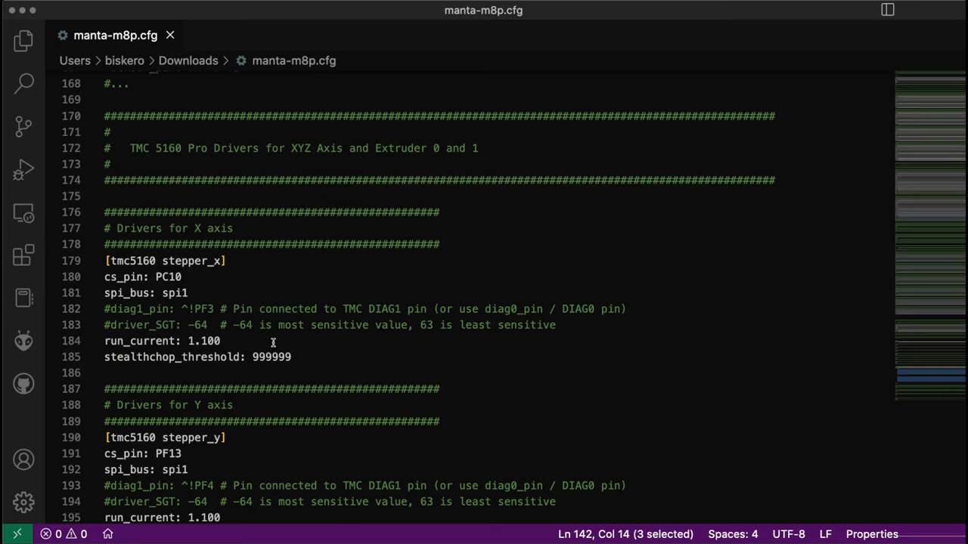
pyautogui.moveTo(215, 155)
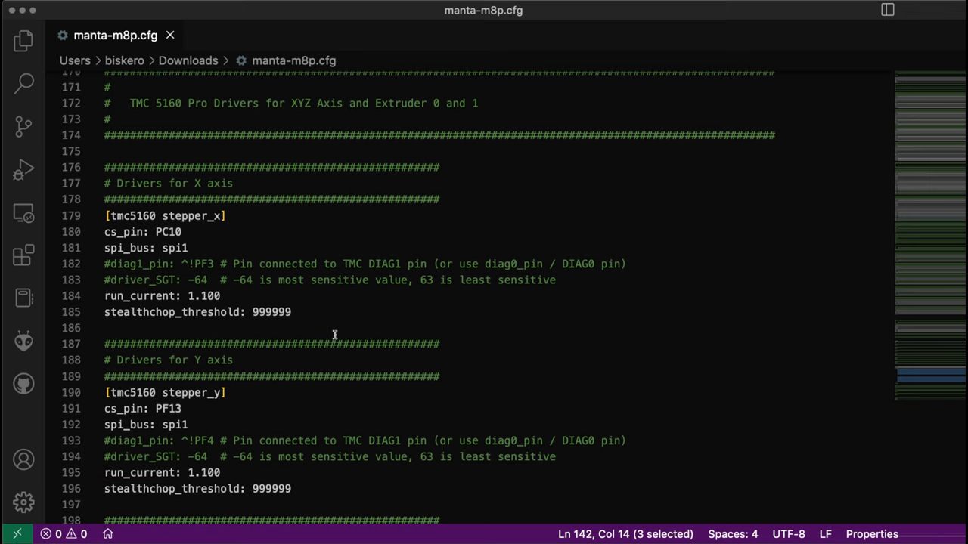
pyautogui.scroll(-3)
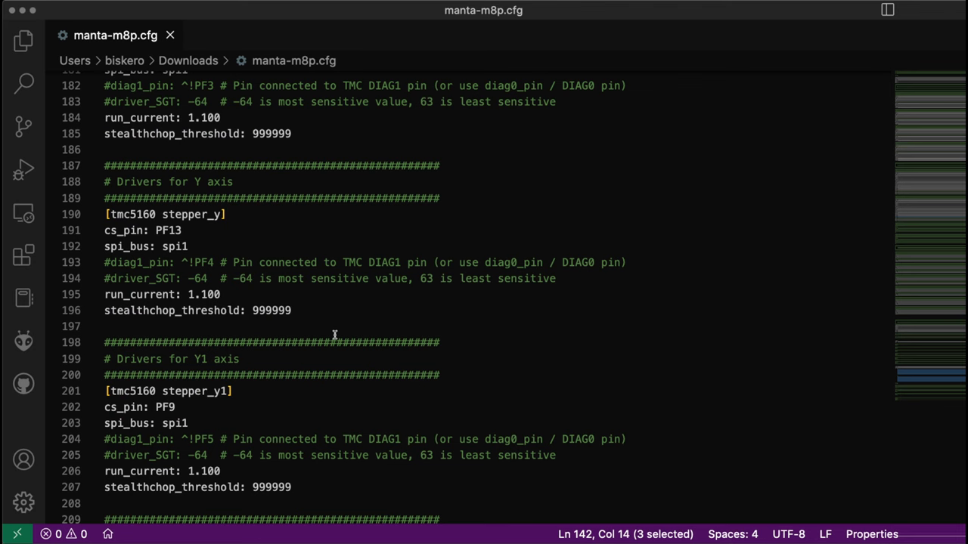
pyautogui.scroll(3)
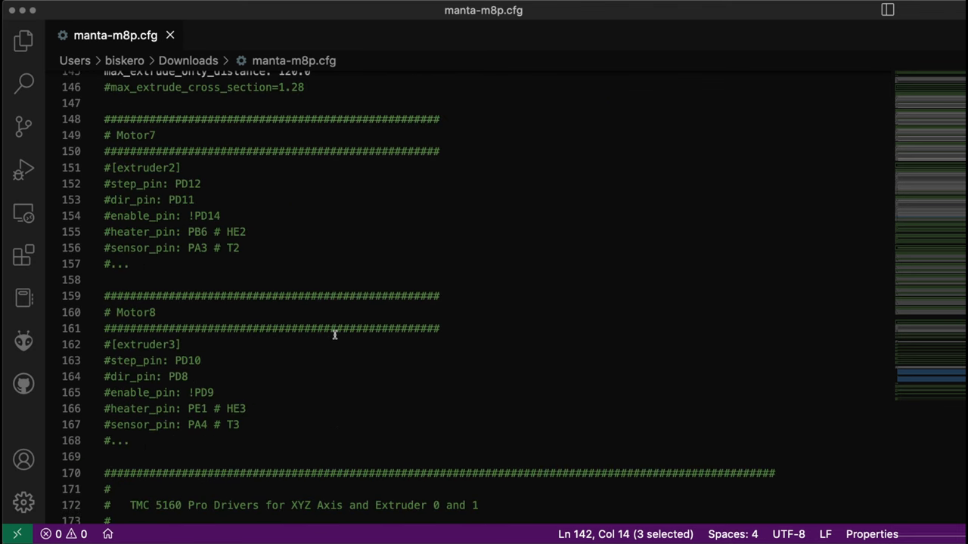
pyautogui.scroll(3)
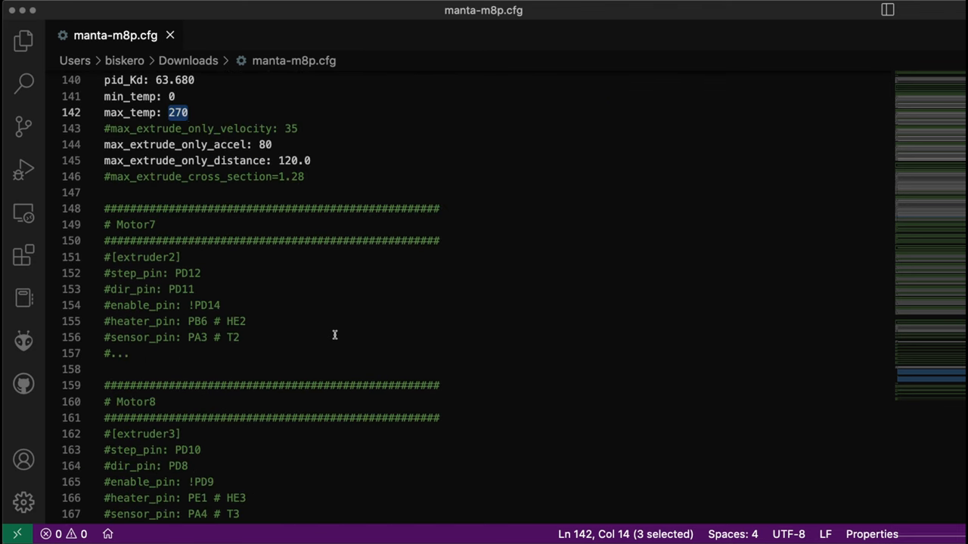